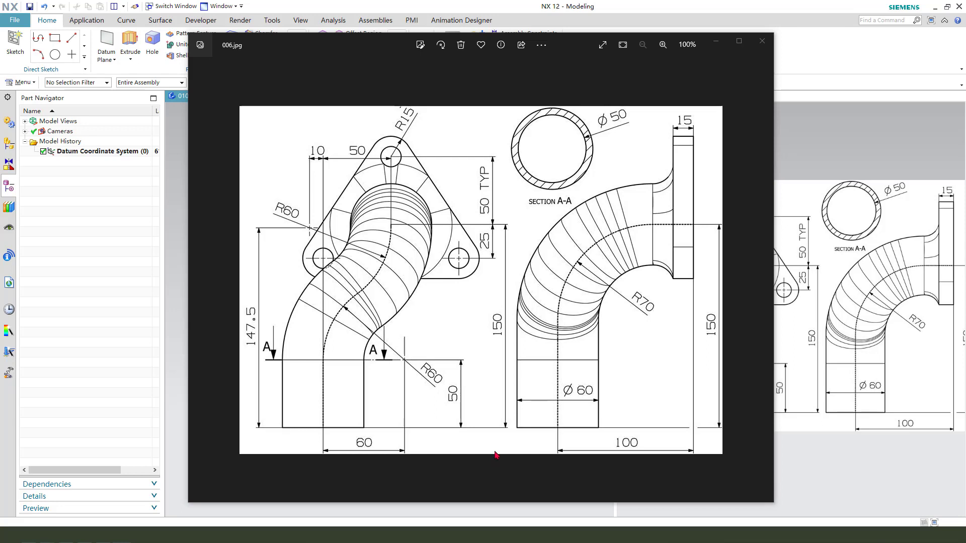
{"action": "mouse_move", "coordinate": [554, 404]}
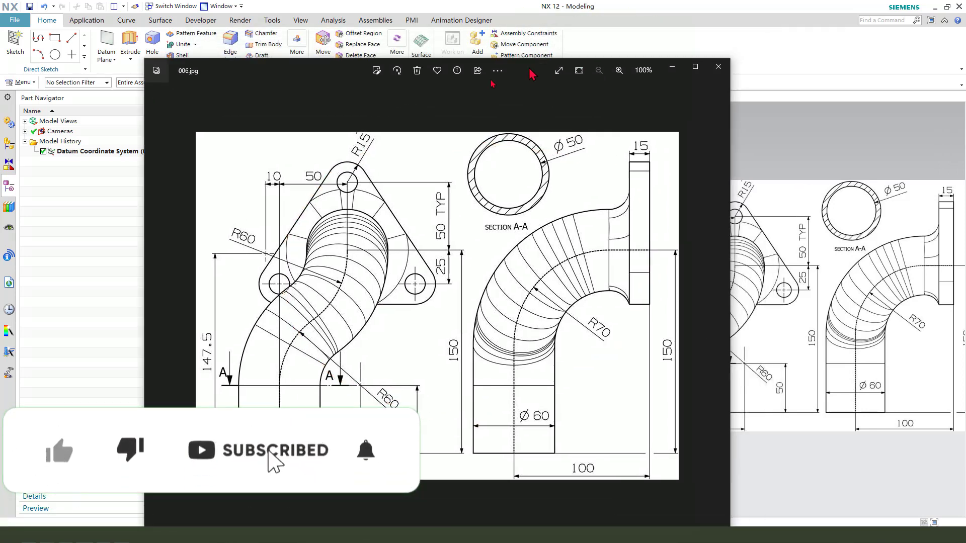
Close the Photos window showing the 006.jpg reference drawing of the bent pipe
{"action": "left_click", "coordinate": [718, 67]}
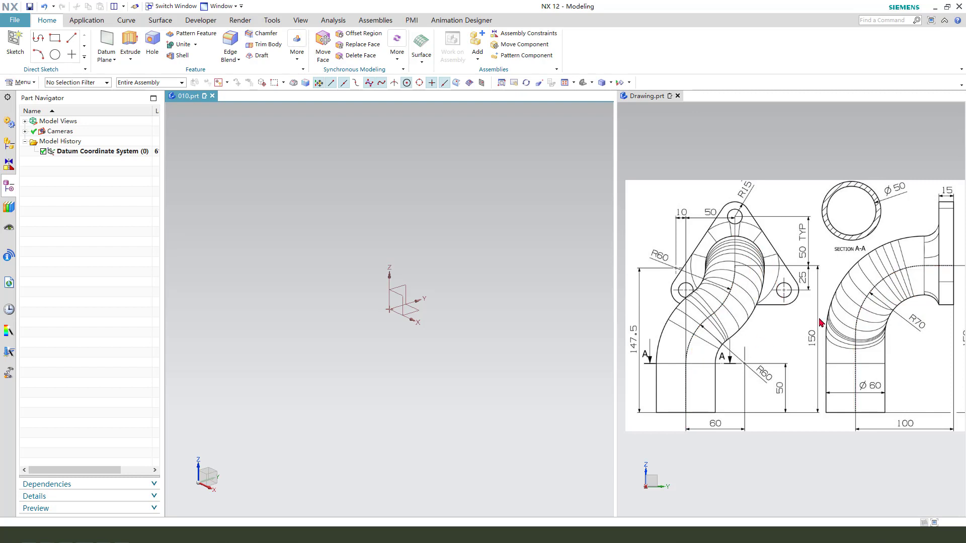
{"action": "mouse_move", "coordinate": [130, 39]}
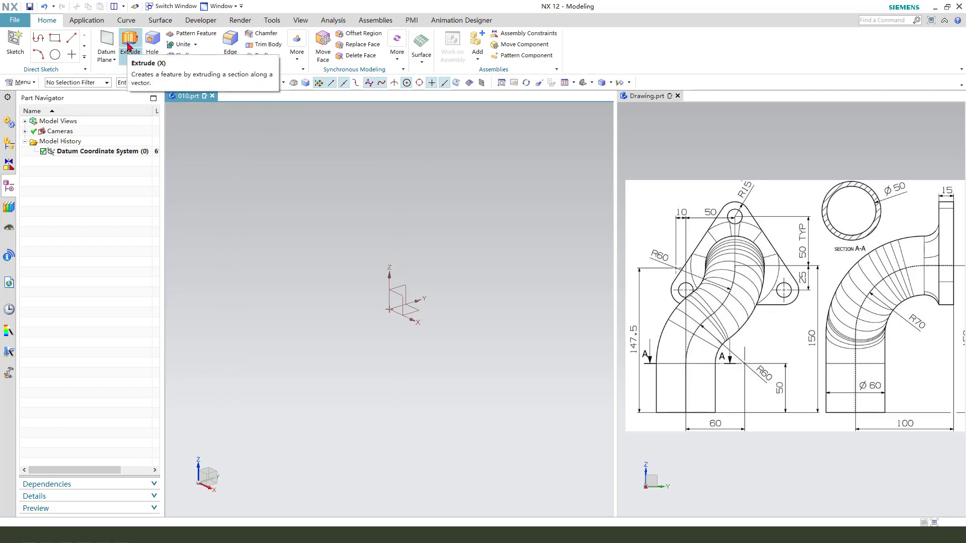
Start an Extrude sketch and draw the centreline as two tangent arcs plus a vertical line
{"action": "left_click", "coordinate": [130, 39]}
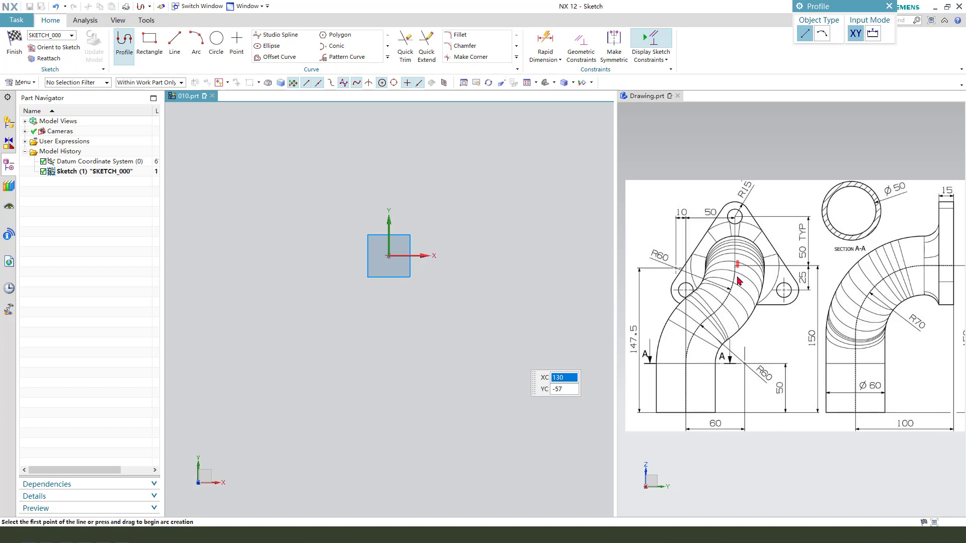
{"action": "mouse_move", "coordinate": [436, 236]}
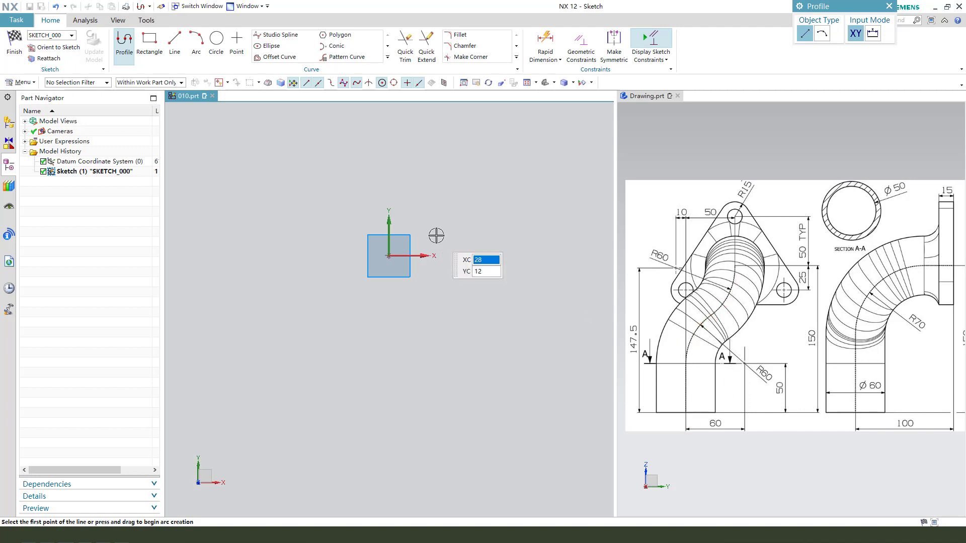
{"action": "left_click", "coordinate": [196, 43]}
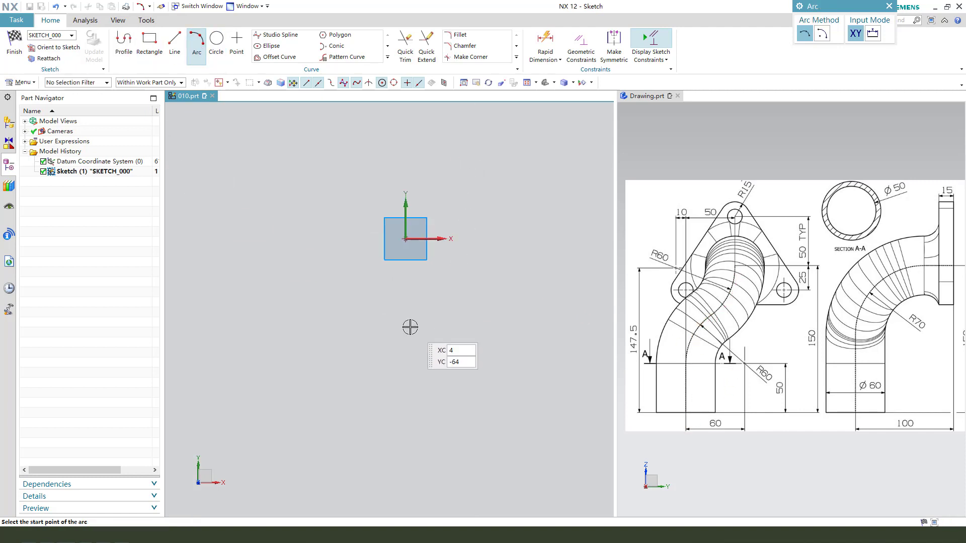
{"action": "left_click", "coordinate": [405, 219]}
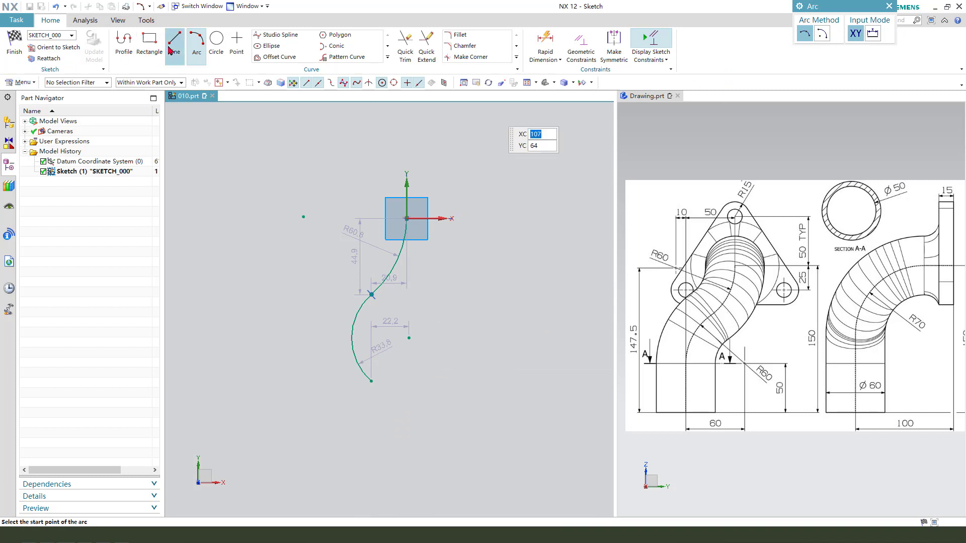
{"action": "left_click", "coordinate": [174, 43]}
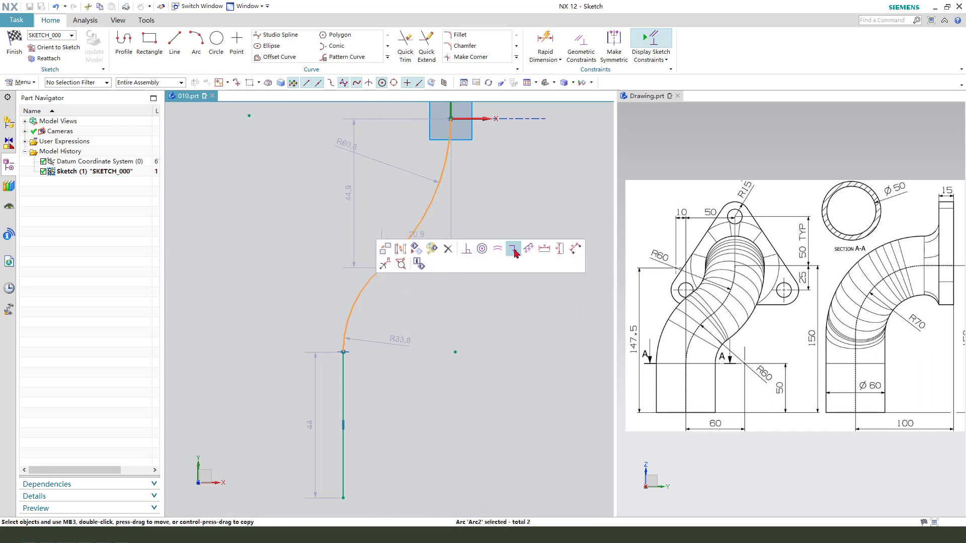
{"action": "mouse_move", "coordinate": [506, 273]}
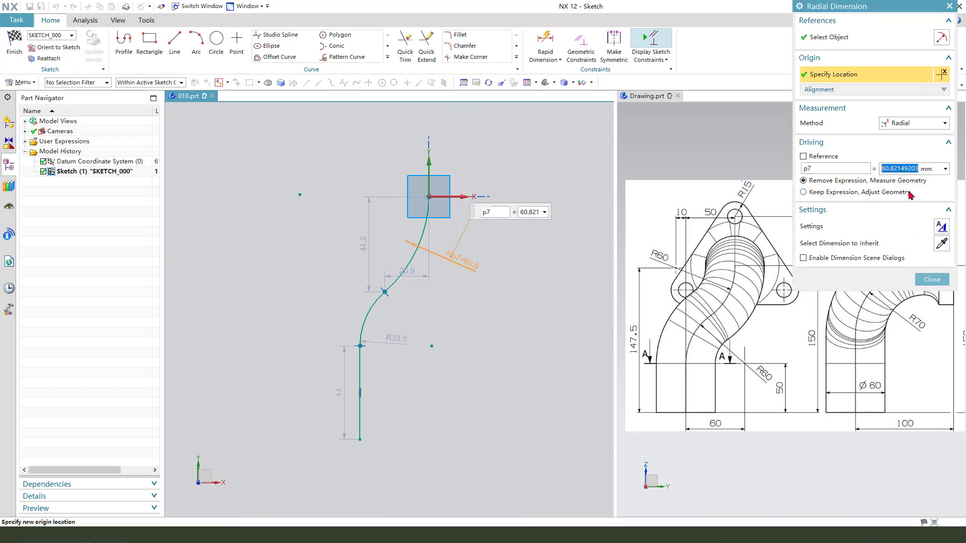
Set the bend radius to R60, make both arcs equal and fix the straight end at 50
{"action": "left_click", "coordinate": [931, 279]}
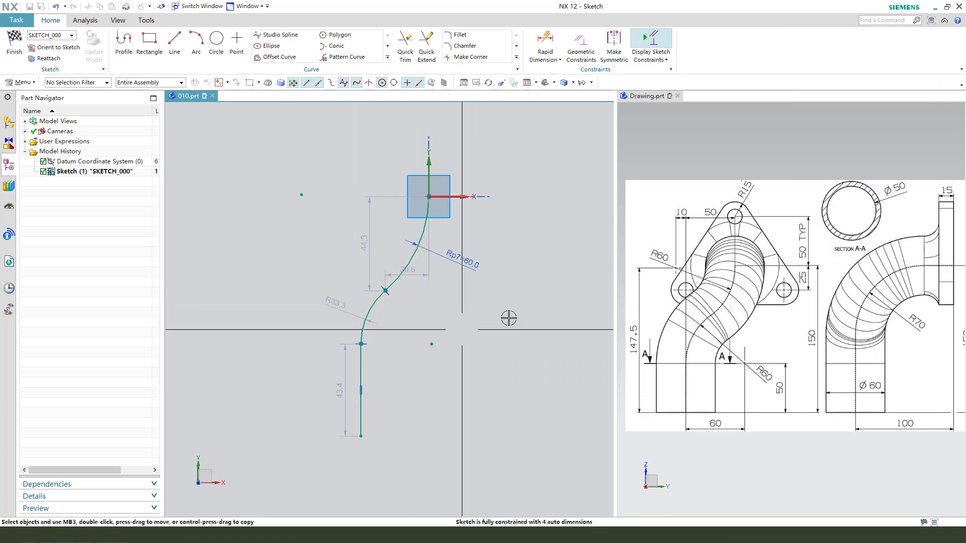
{"action": "left_click", "coordinate": [580, 47]}
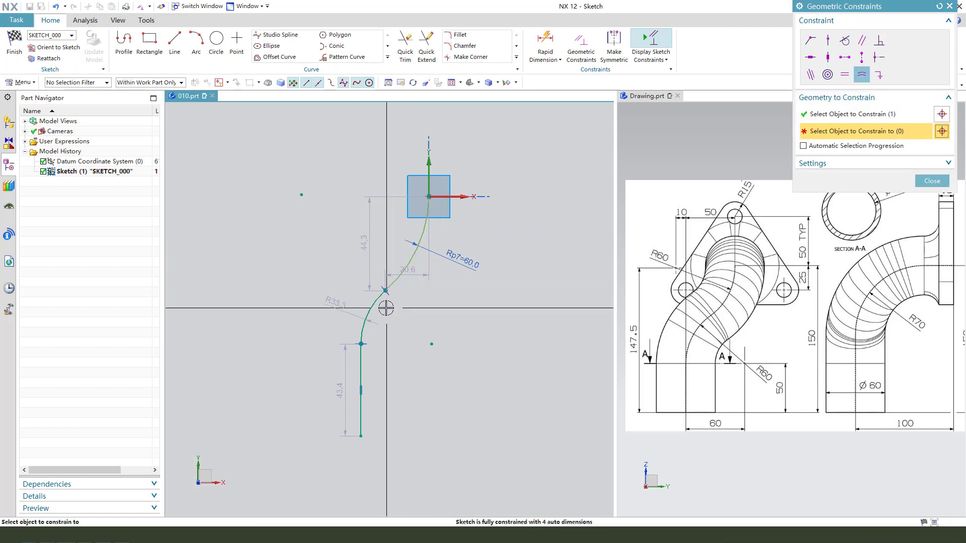
{"action": "left_click", "coordinate": [932, 180]}
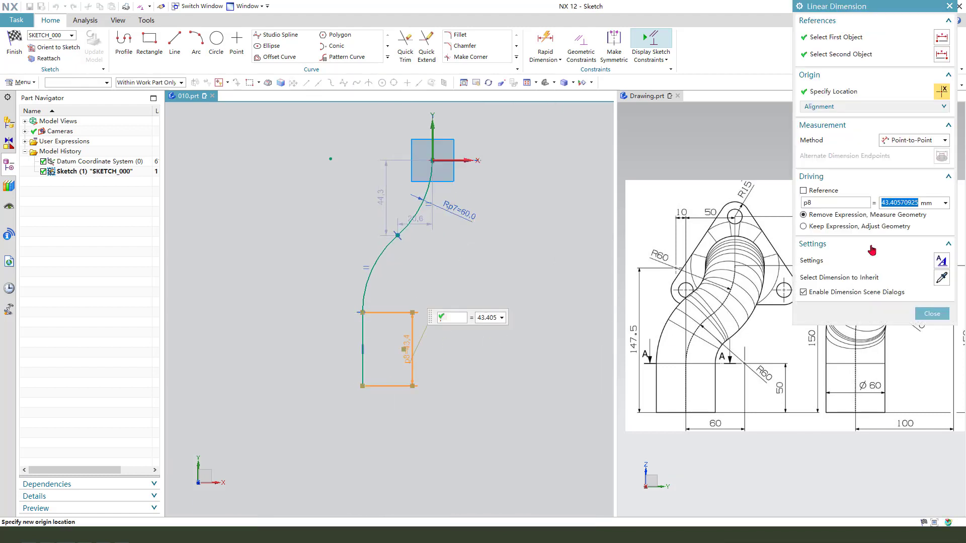
{"action": "left_click", "coordinate": [803, 226]}
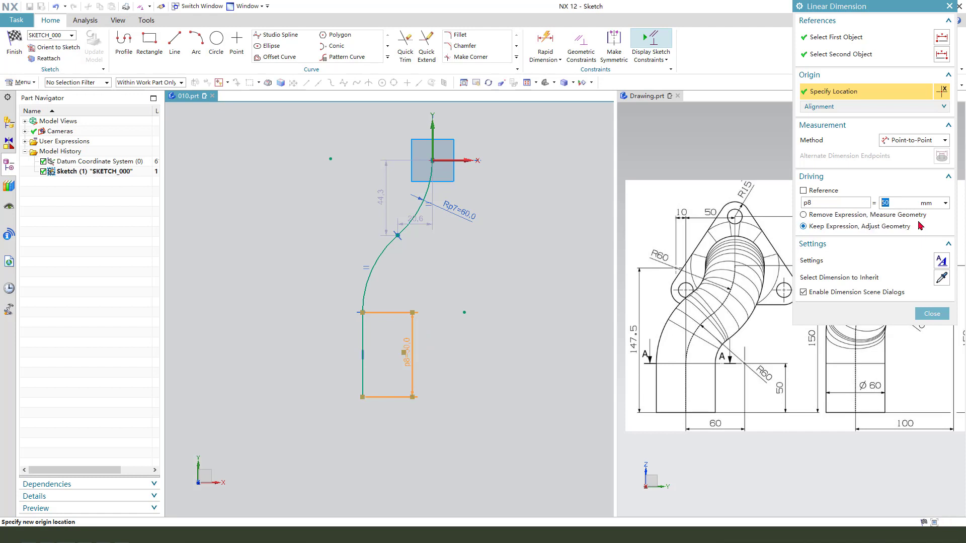
{"action": "left_click", "coordinate": [932, 314]}
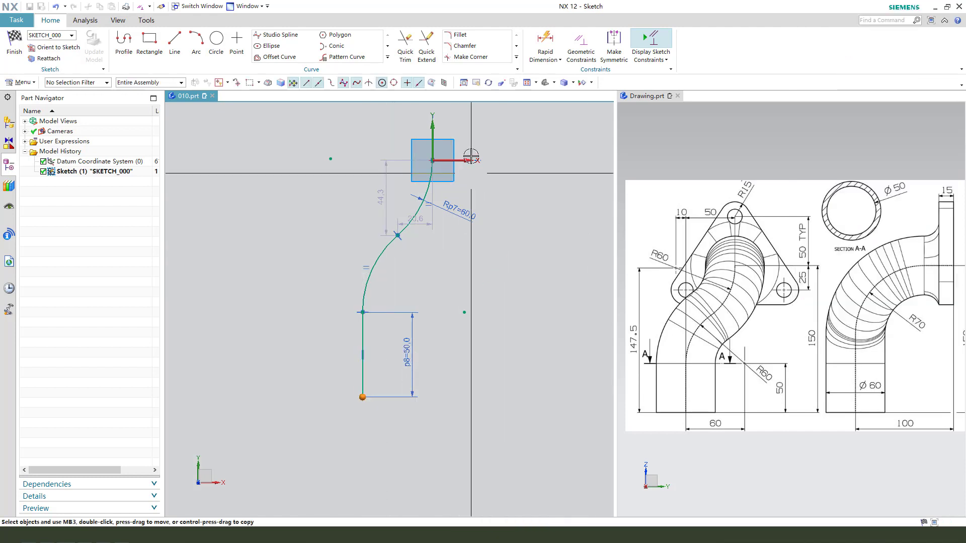
Dimension the overall height 150 and horizontal offset 50, constraining the upper arc to the axis
{"action": "left_click", "coordinate": [452, 161]}
{"action": "type", "text": "150"}
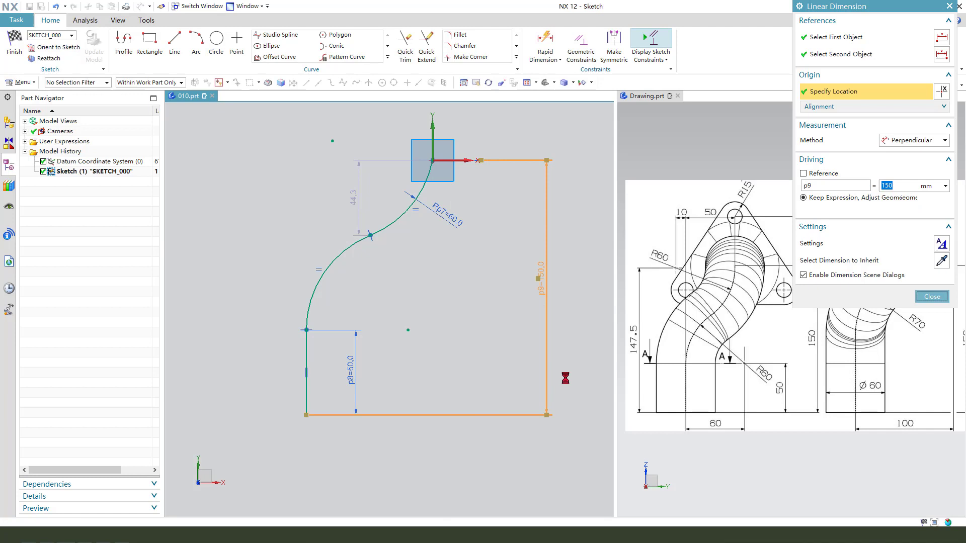
{"action": "left_click", "coordinate": [931, 296]}
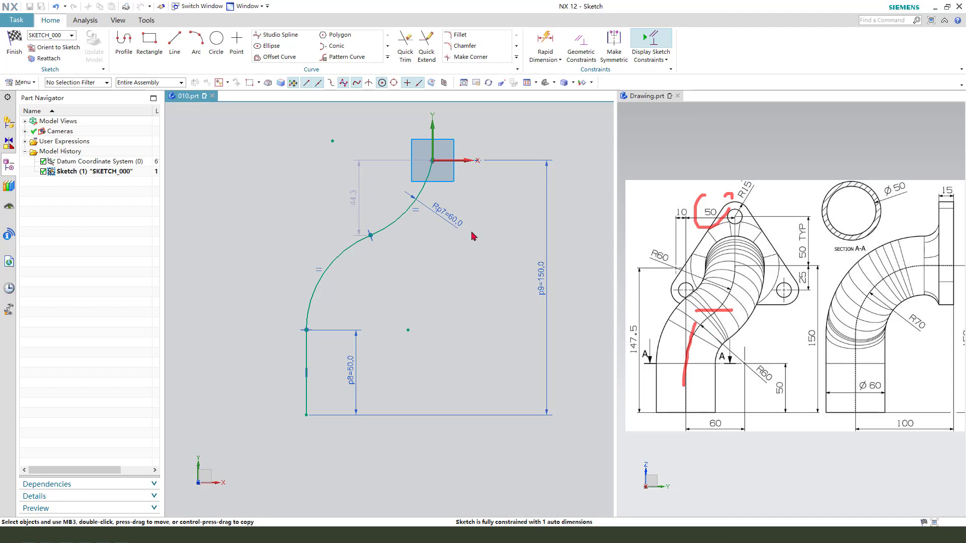
{"action": "mouse_move", "coordinate": [433, 161]}
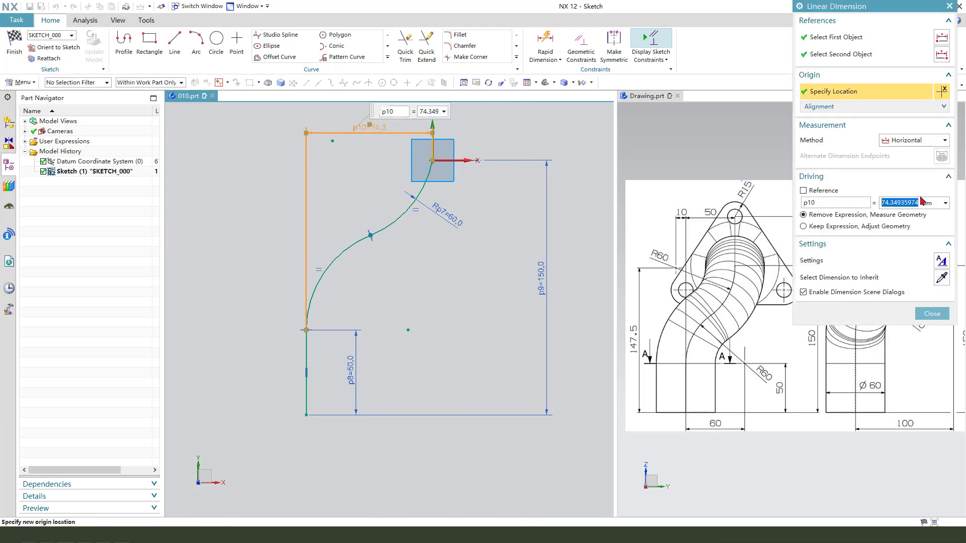
{"action": "left_click", "coordinate": [931, 314]}
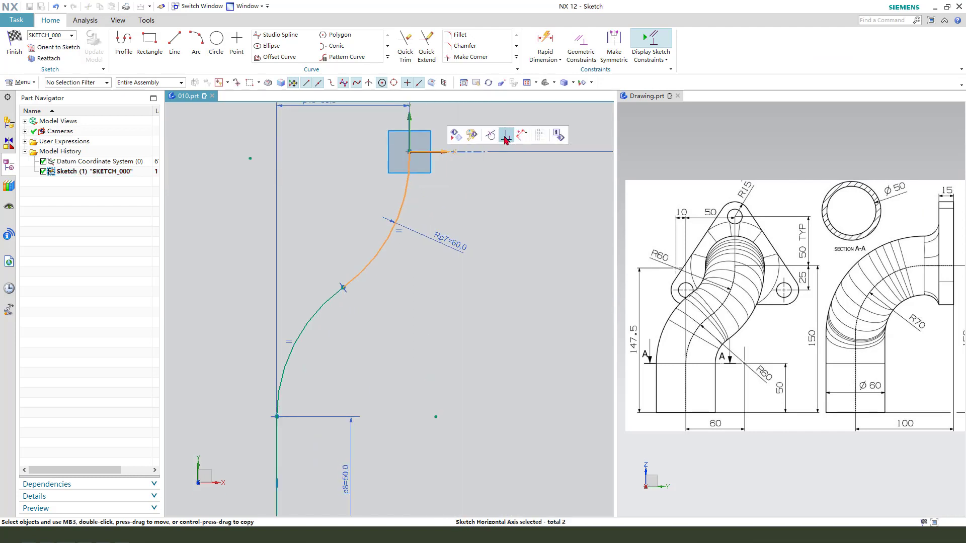
{"action": "left_click", "coordinate": [505, 134]}
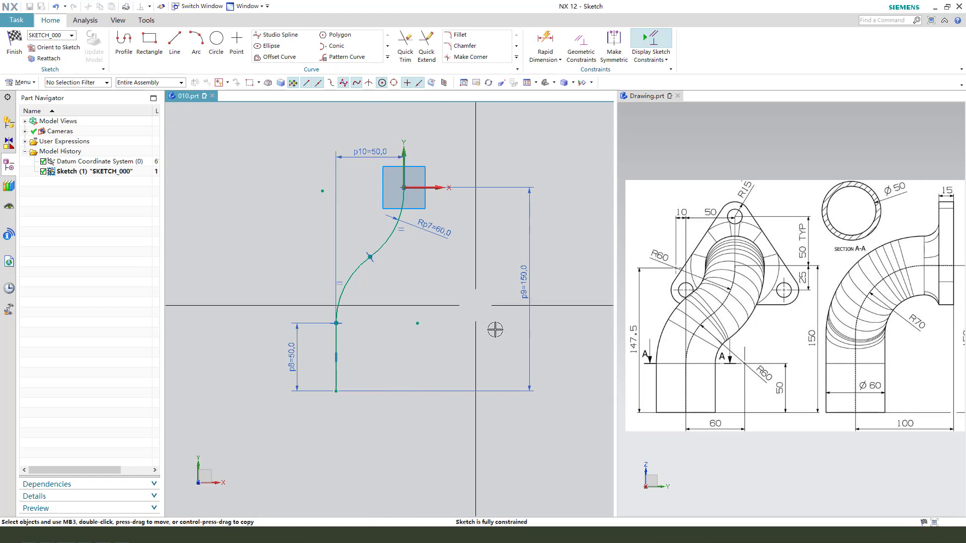
Finish the sketch, cancel the Extrude while keeping the sketch, and begin a second sketch on another plane
{"action": "left_click", "coordinate": [13, 46]}
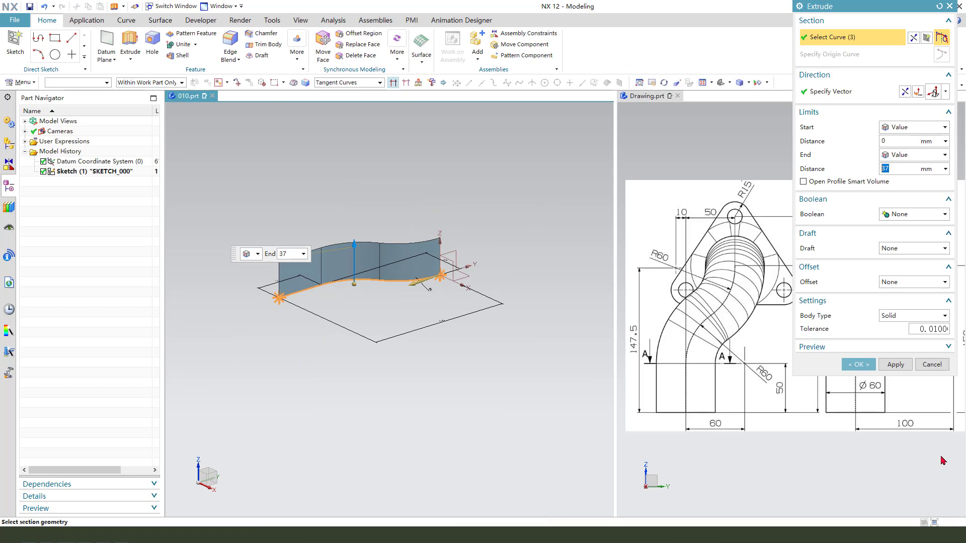
{"action": "left_click", "coordinate": [932, 364]}
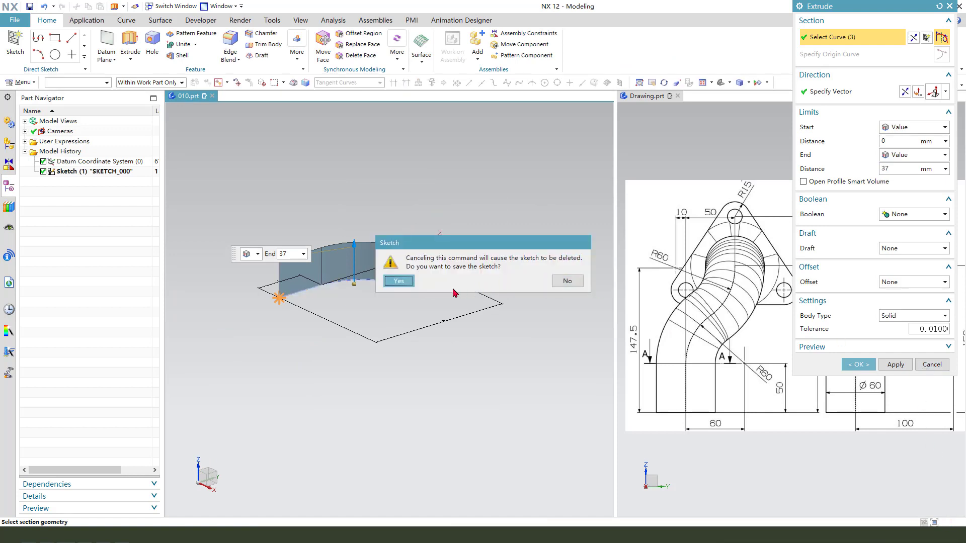
{"action": "left_click", "coordinate": [398, 281]}
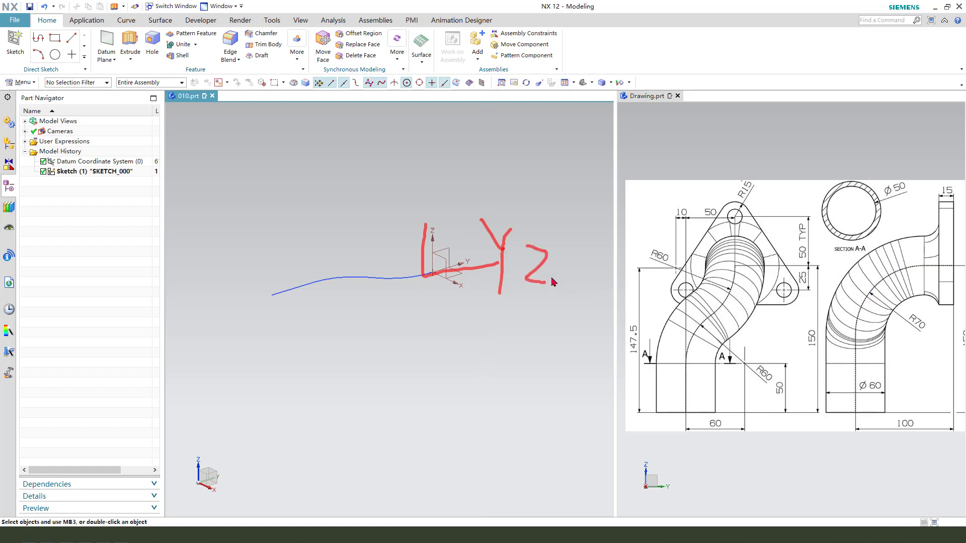
{"action": "left_click", "coordinate": [130, 45]}
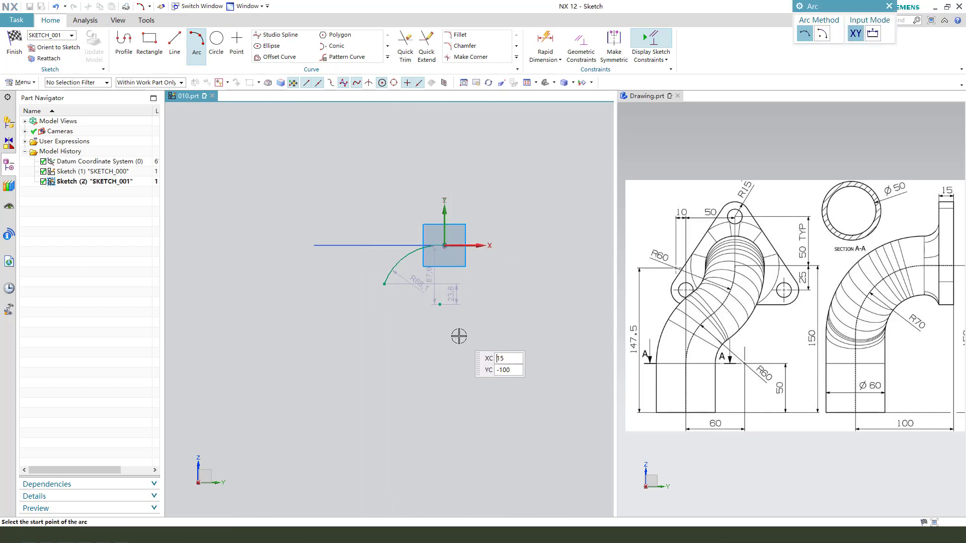
{"action": "mouse_move", "coordinate": [476, 338]}
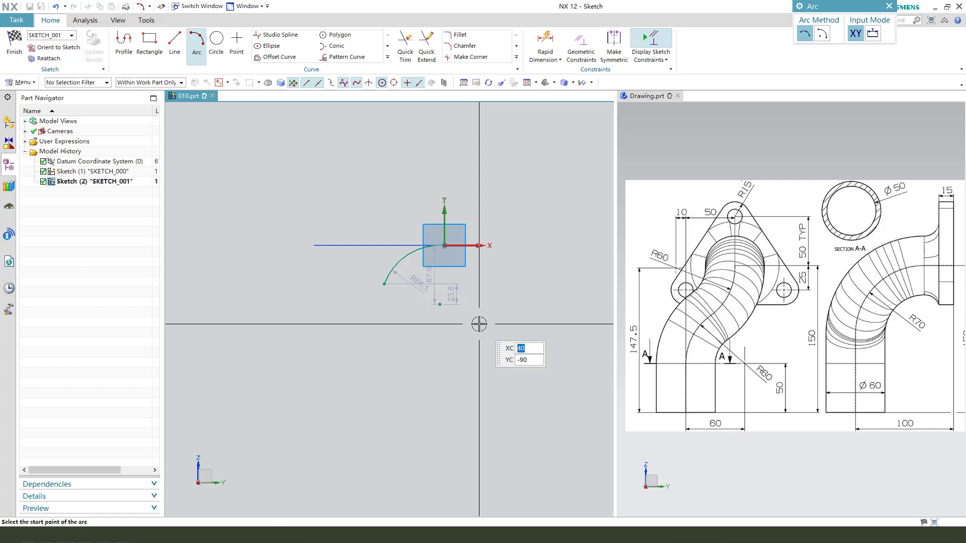
Draw an arc and a horizontal line, make them tangent and set the arc radius to R70
{"action": "key", "text": "Escape"}
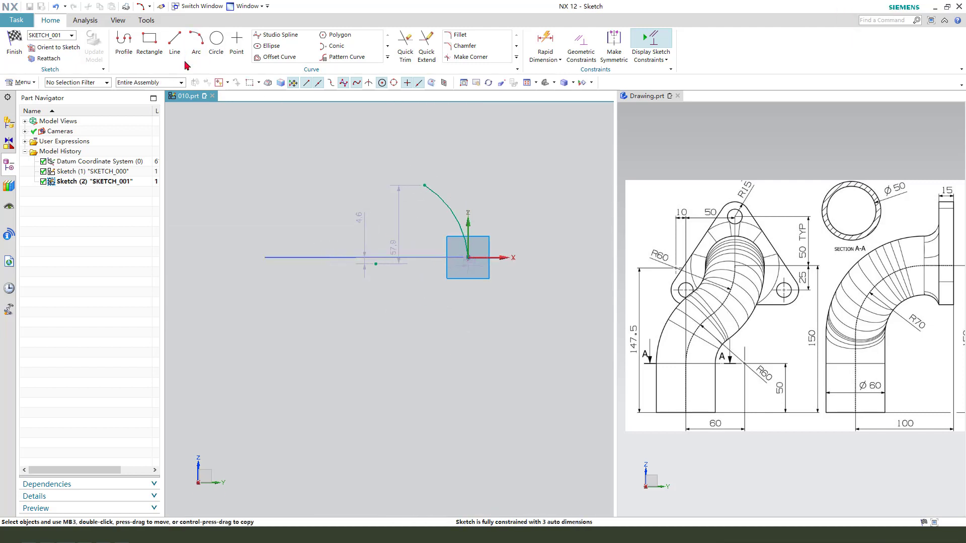
{"action": "left_click", "coordinate": [174, 42]}
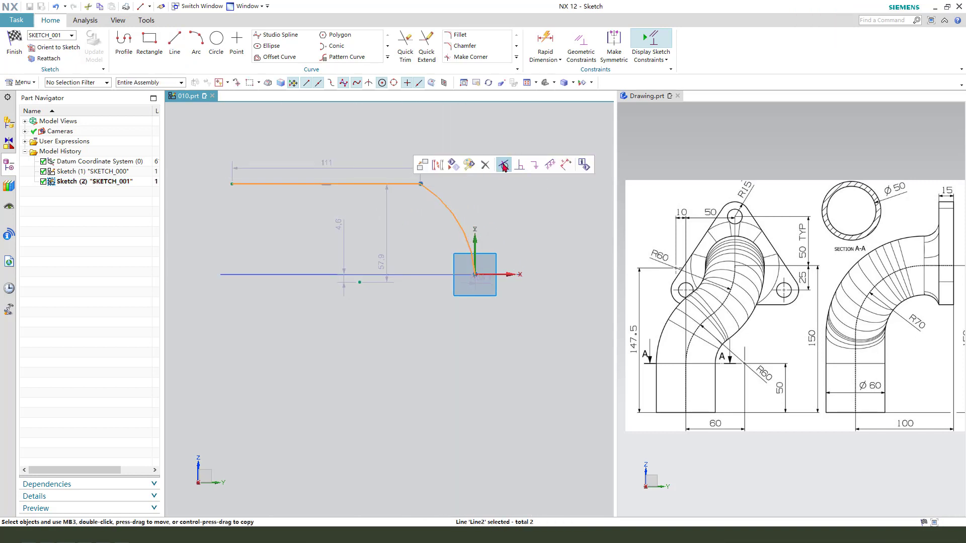
{"action": "left_click", "coordinate": [504, 164]}
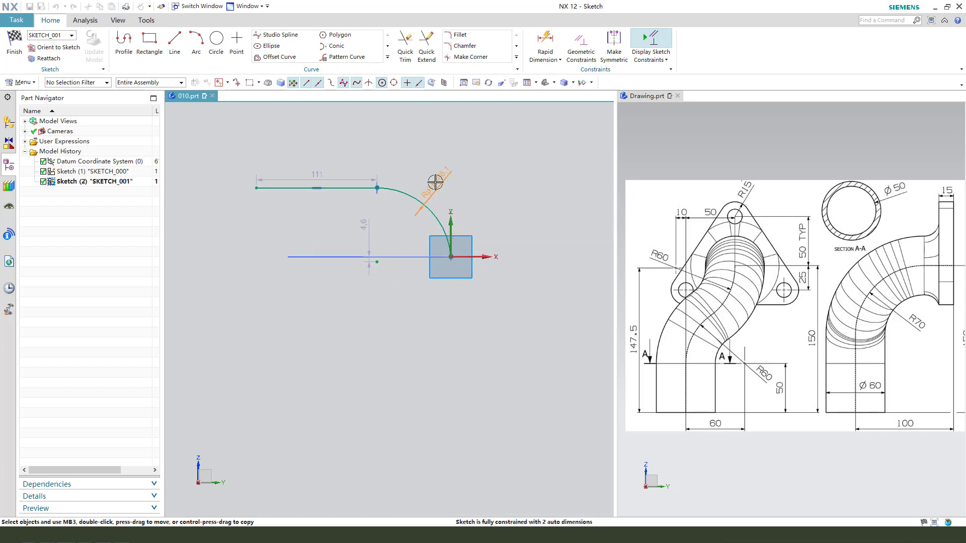
{"action": "left_click", "coordinate": [435, 182]}
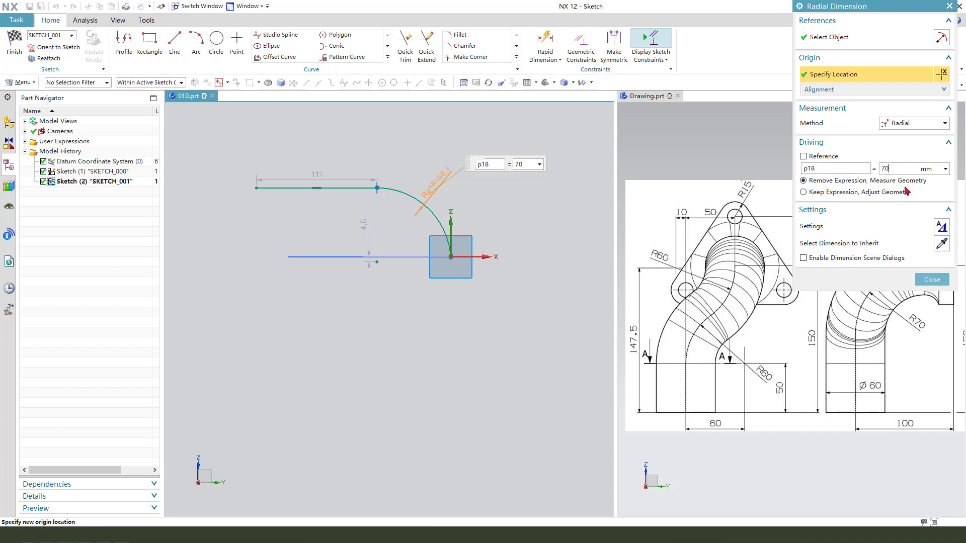
{"action": "left_click", "coordinate": [931, 278]}
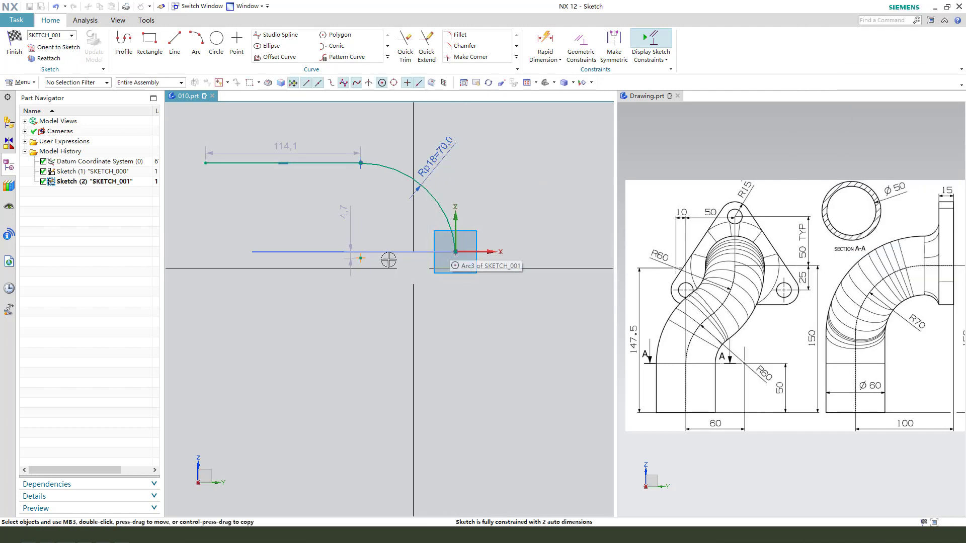
{"action": "left_click", "coordinate": [468, 252]}
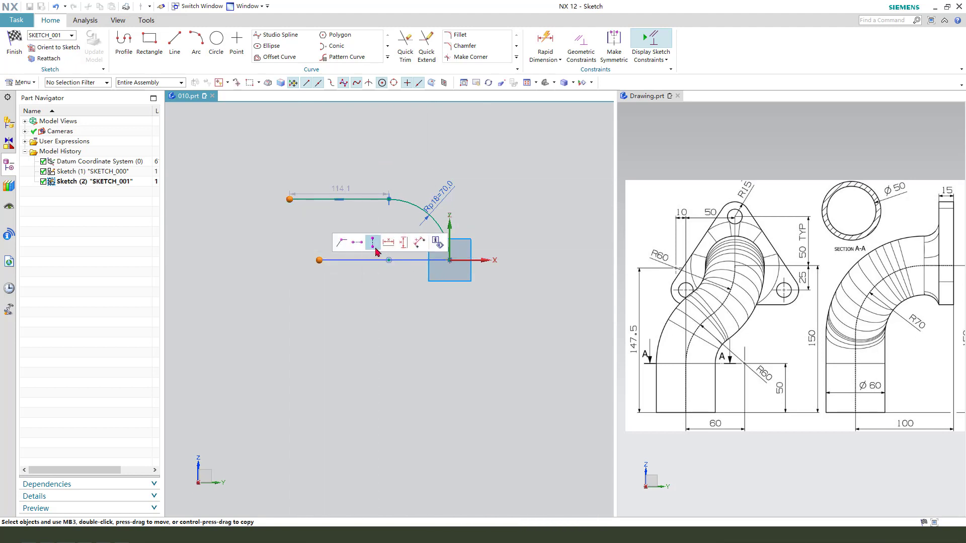
{"action": "mouse_move", "coordinate": [372, 242]}
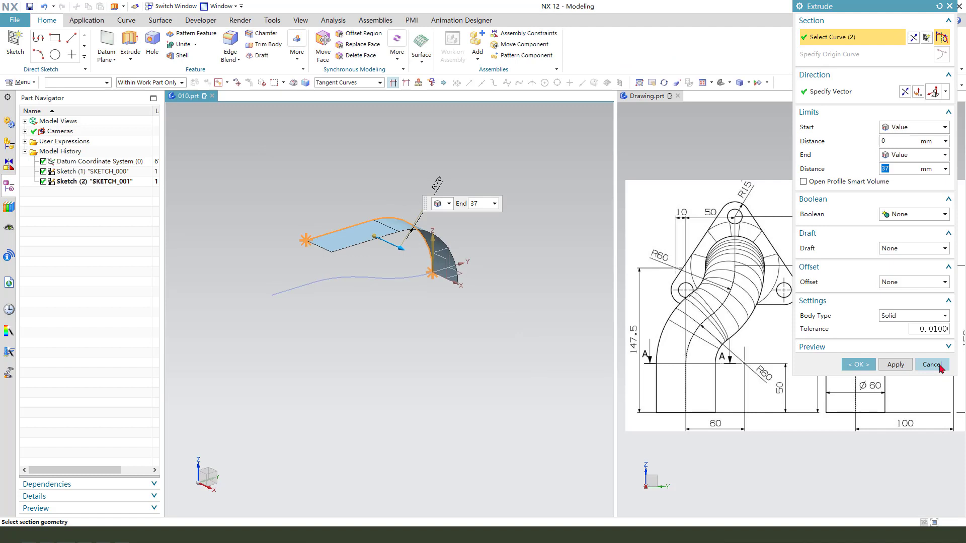
Cancel the Extrude and answer Yes to keep the second centreline sketch
{"action": "left_click", "coordinate": [932, 364]}
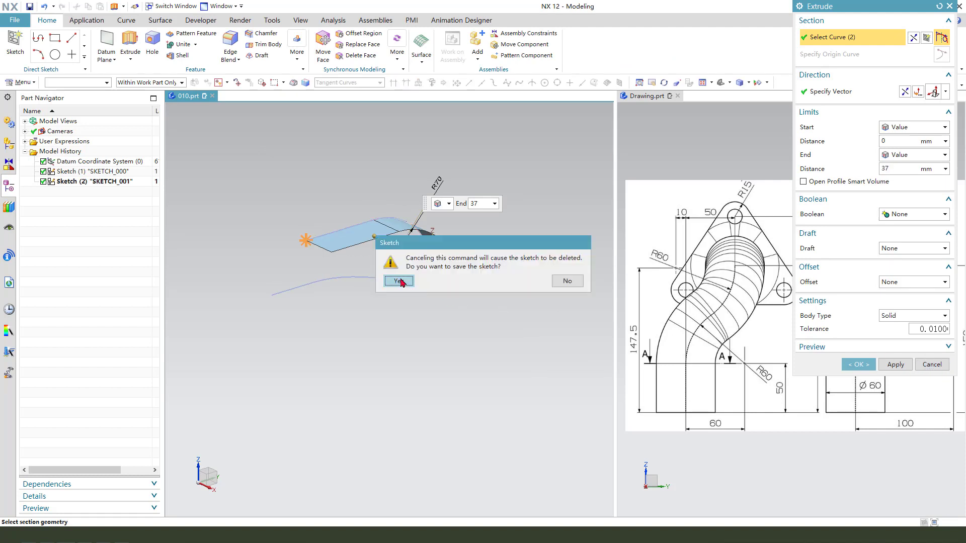
{"action": "left_click", "coordinate": [398, 281]}
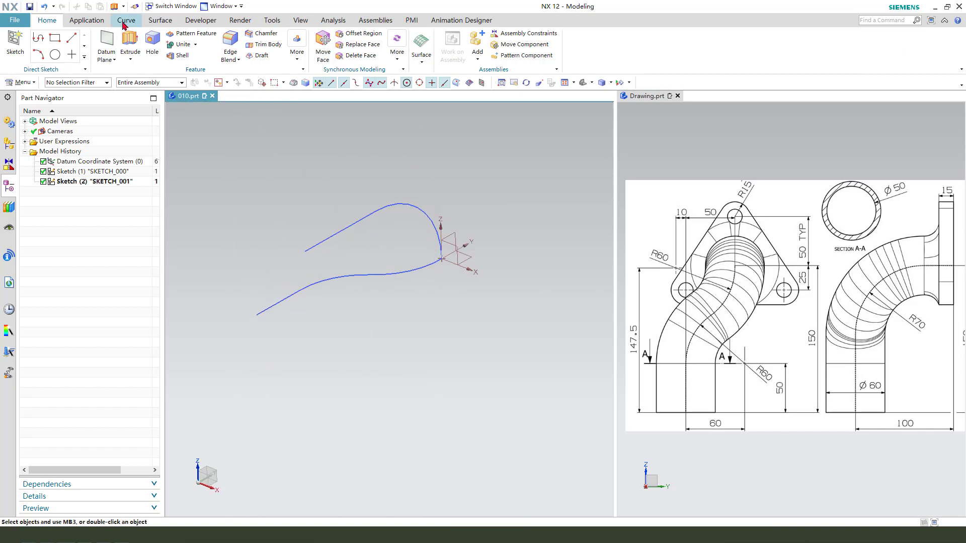
Create a Combined Projection curve from Sketch (1) and Sketch (2) as the 3D pipe centreline
{"action": "left_click", "coordinate": [126, 20]}
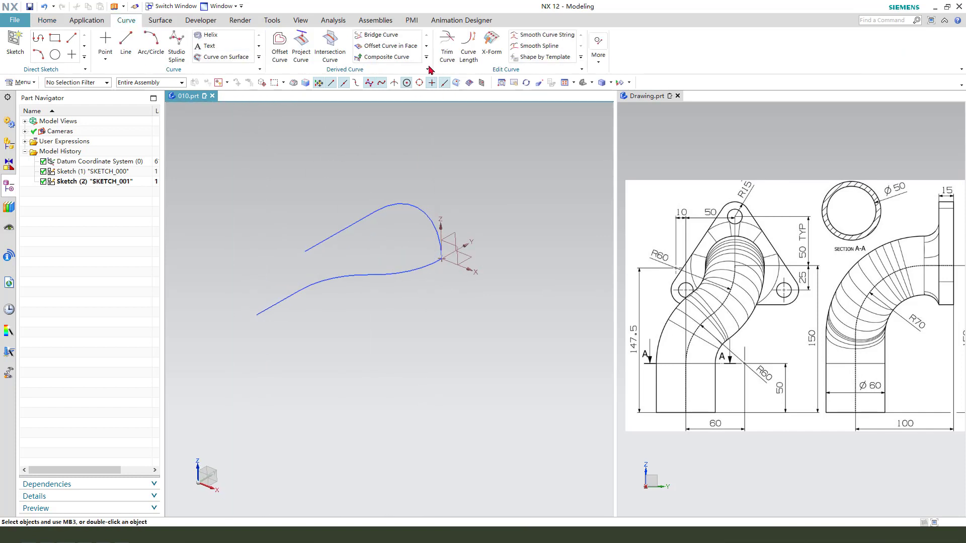
{"action": "left_click", "coordinate": [427, 58]}
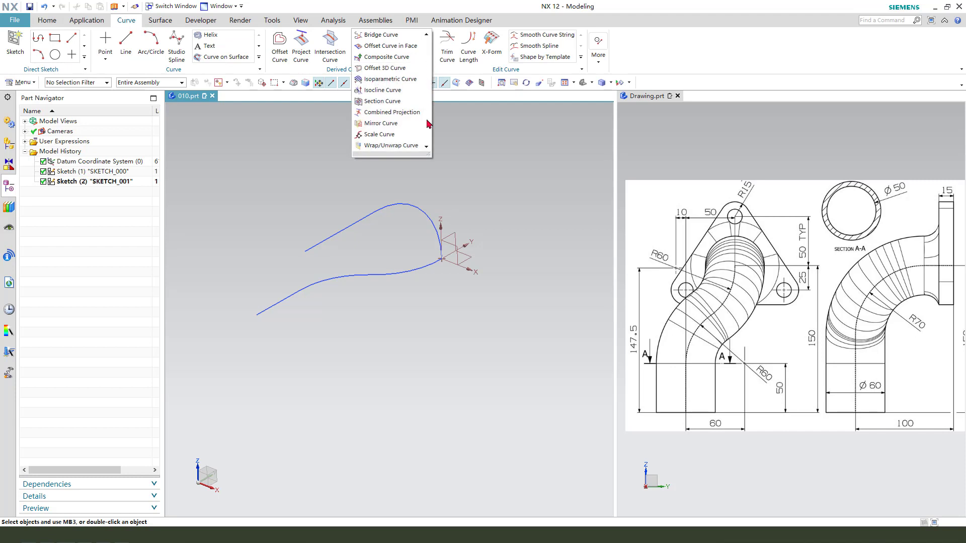
{"action": "mouse_move", "coordinate": [382, 123]}
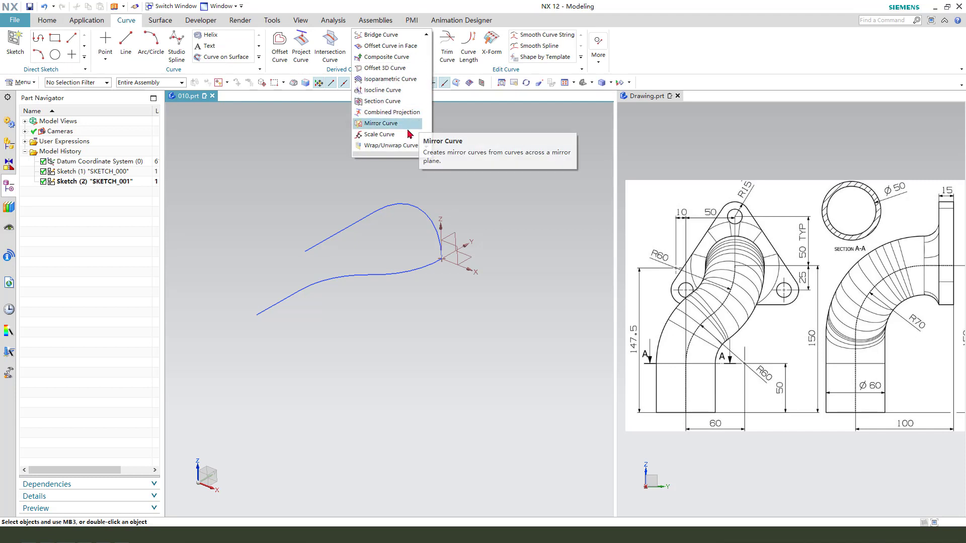
{"action": "mouse_move", "coordinate": [388, 112]}
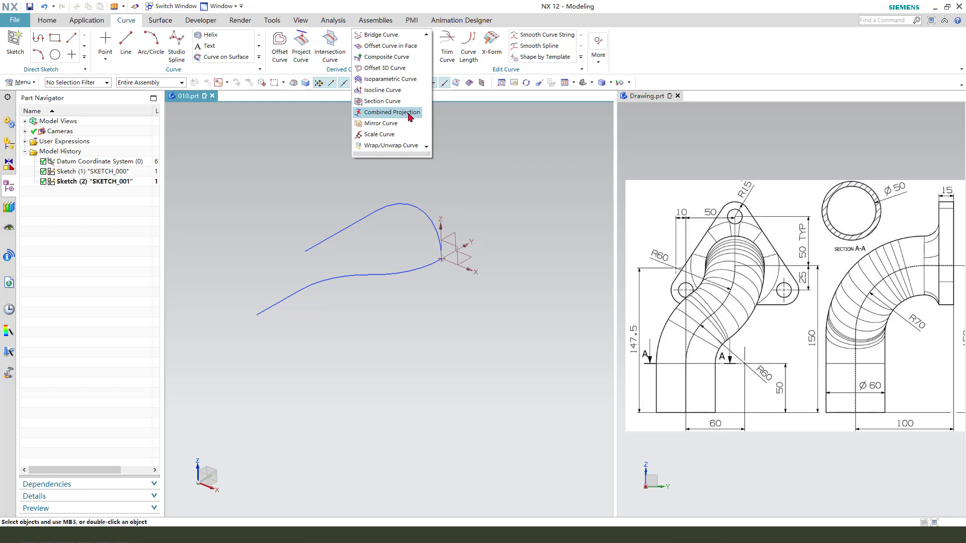
{"action": "mouse_move", "coordinate": [387, 112]}
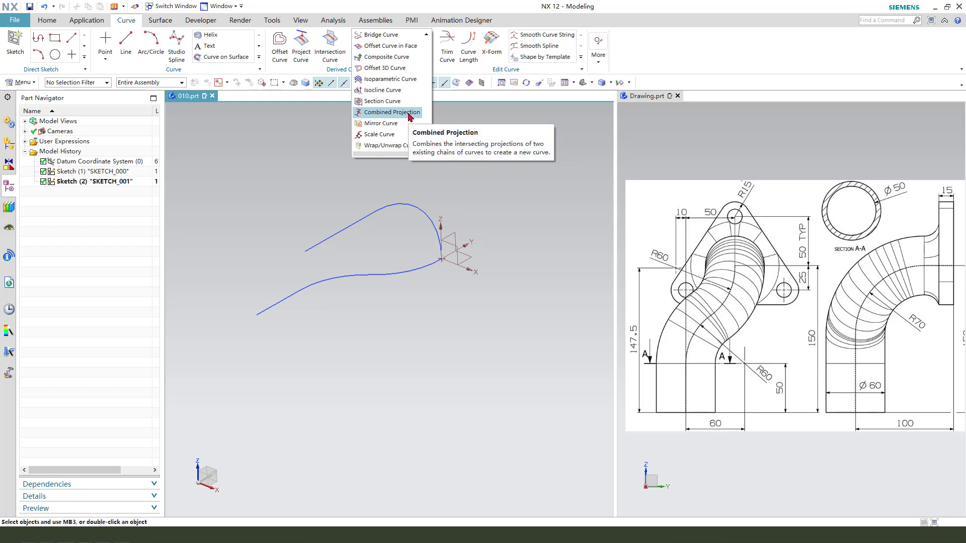
{"action": "left_click", "coordinate": [386, 112]}
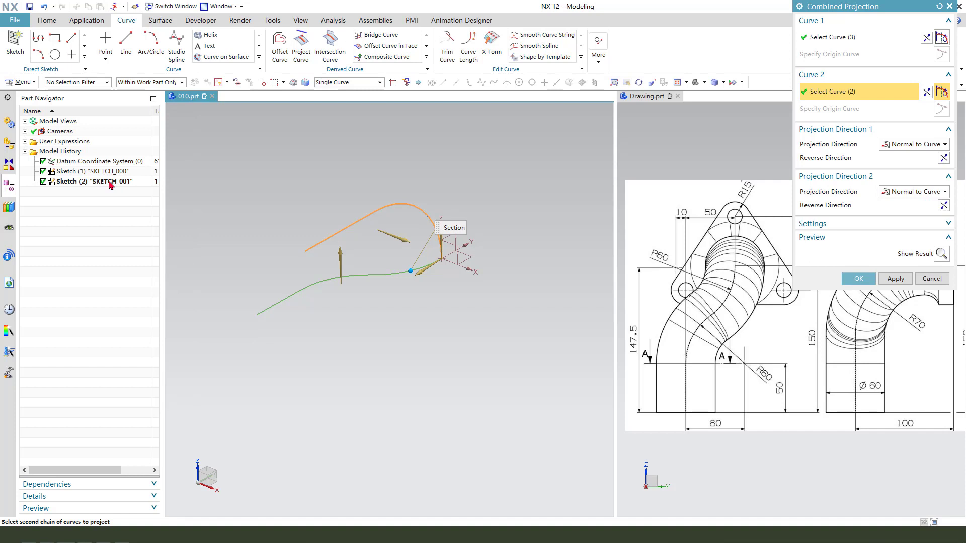
{"action": "left_click", "coordinate": [857, 278]}
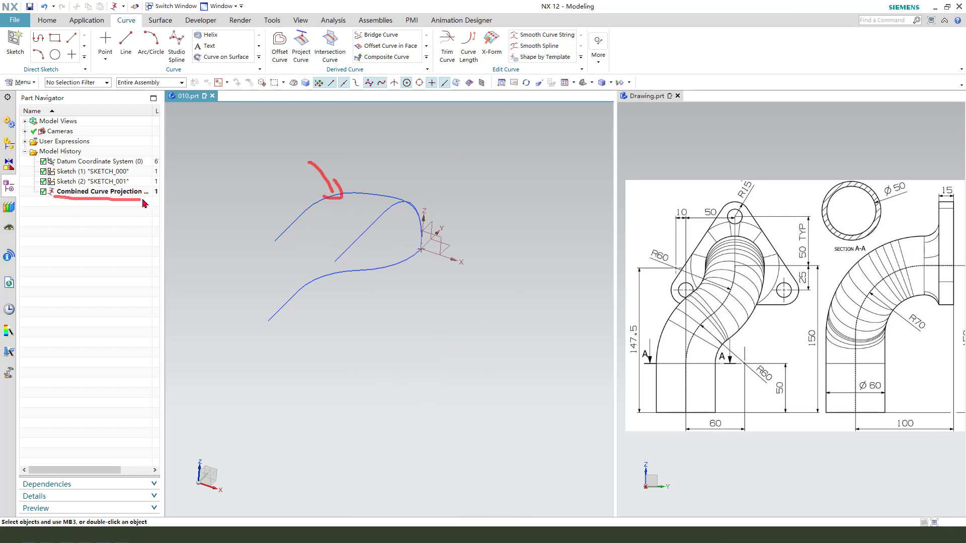
{"action": "left_click", "coordinate": [100, 192]}
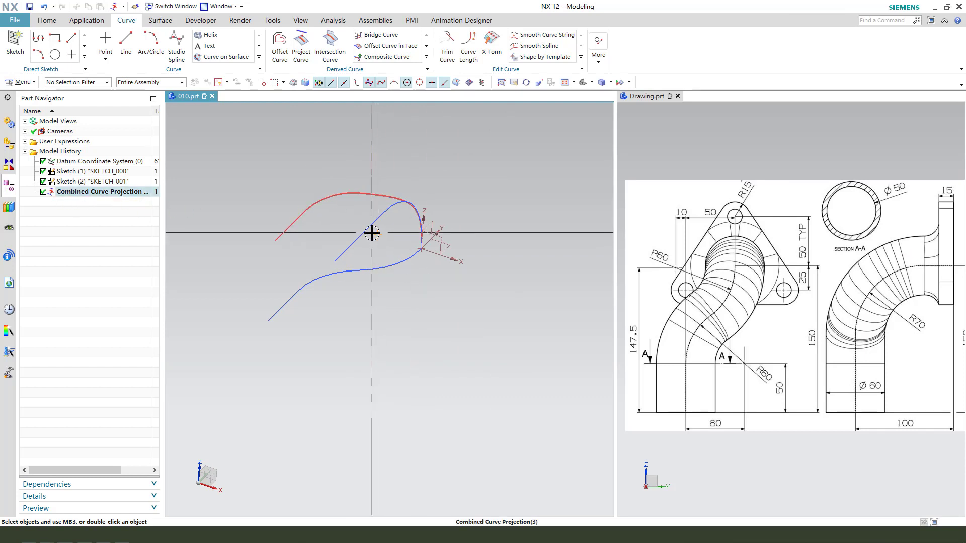
Hide Sketch (1) and Sketch (2) in the Part Navigator, leaving only the combined curve
{"action": "left_click", "coordinate": [93, 172]}
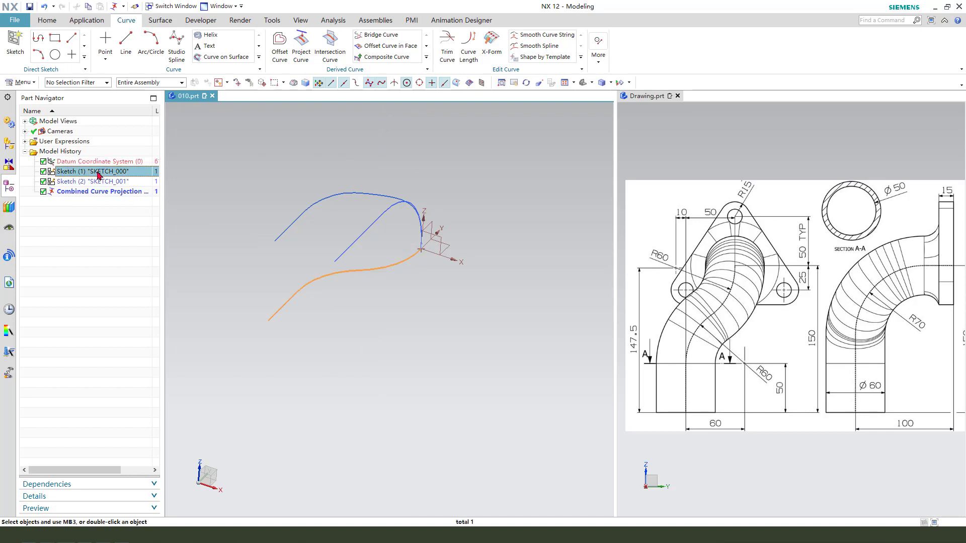
{"action": "left_click", "coordinate": [93, 182]}
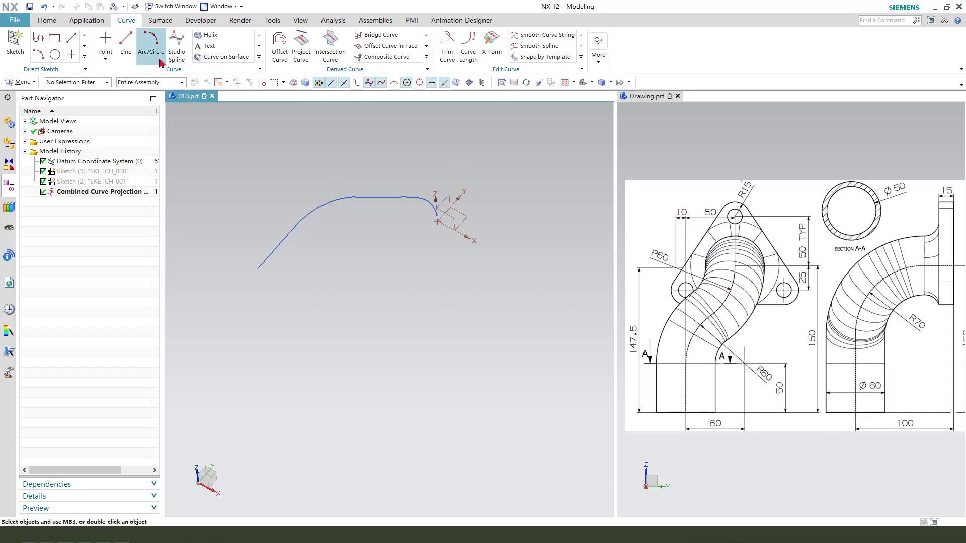
Create a Tube of outer diameter 60 along the combined curve to form the bent pipe body
{"action": "left_click", "coordinate": [160, 20]}
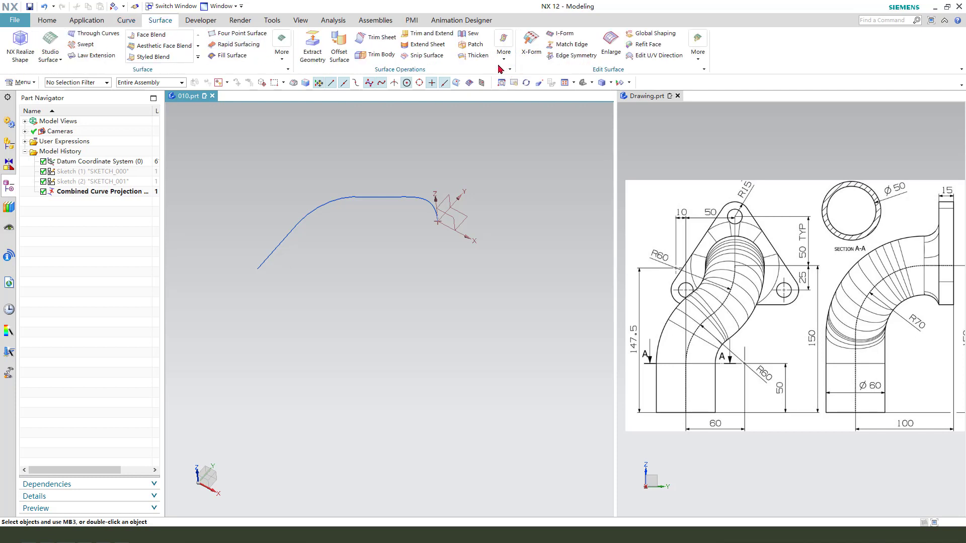
{"action": "left_click", "coordinate": [281, 42]}
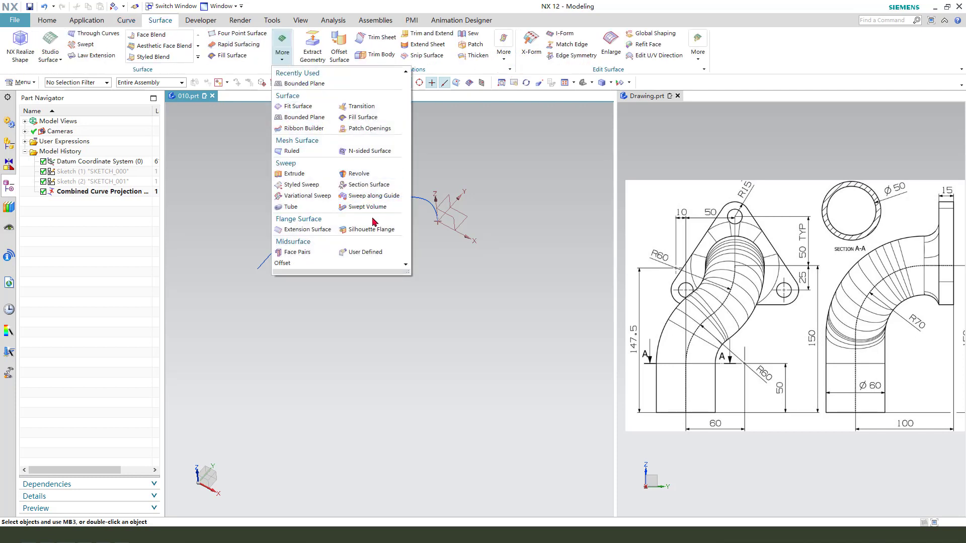
{"action": "mouse_move", "coordinate": [290, 206]}
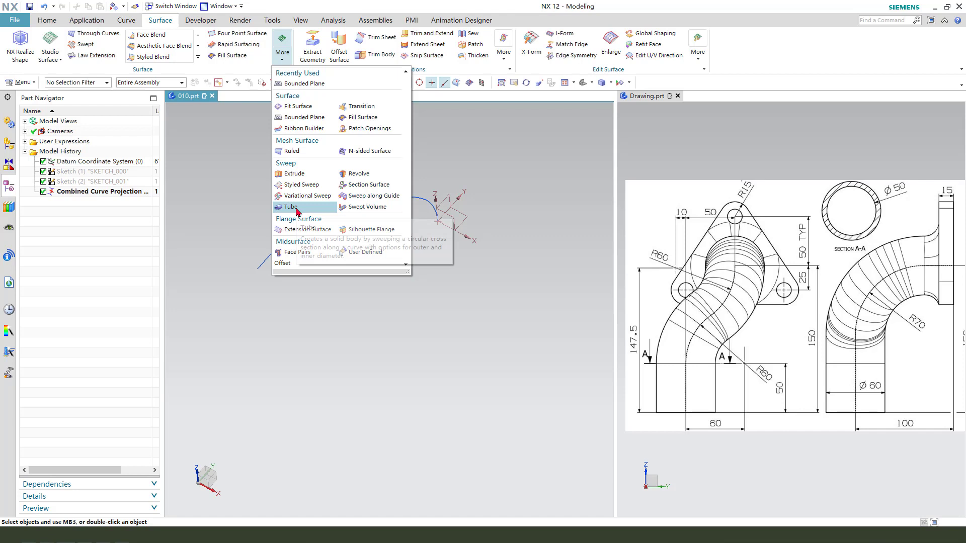
{"action": "left_click", "coordinate": [290, 207]}
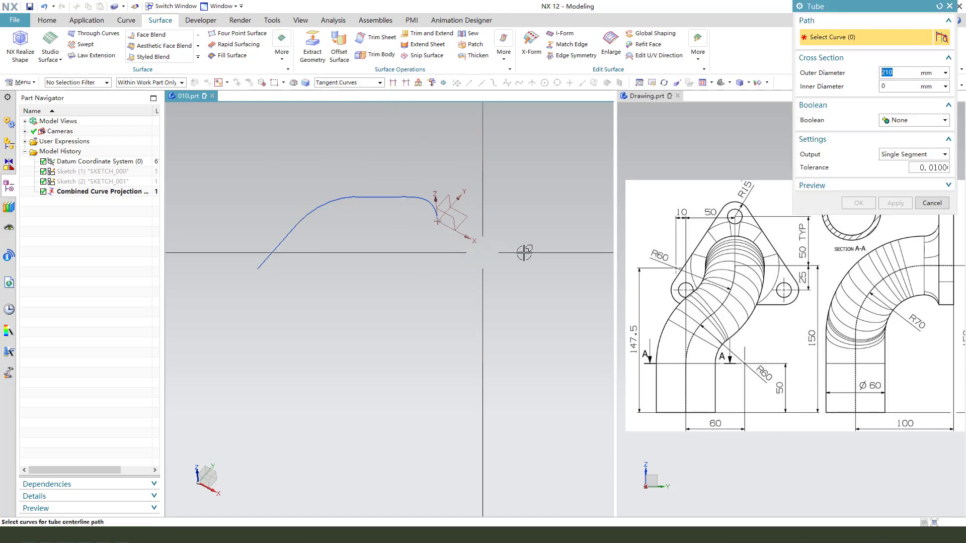
{"action": "left_click", "coordinate": [910, 73]}
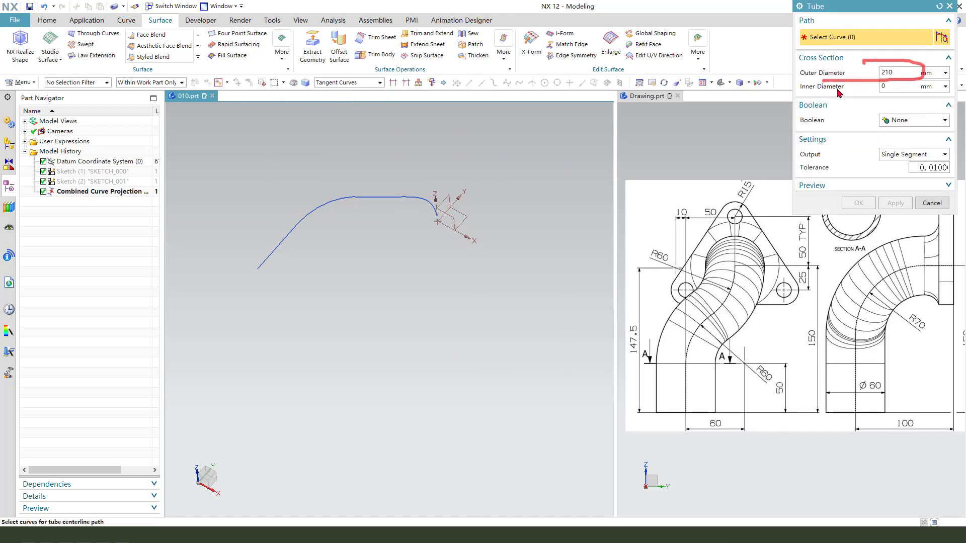
{"action": "triple_click", "coordinate": [900, 73]}
{"action": "type", "text": "60"}
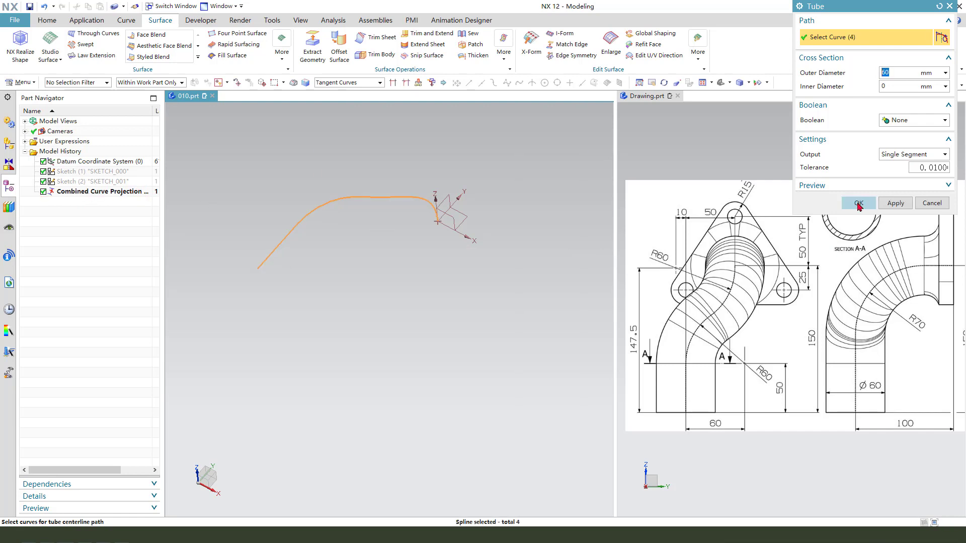
{"action": "left_click", "coordinate": [858, 204]}
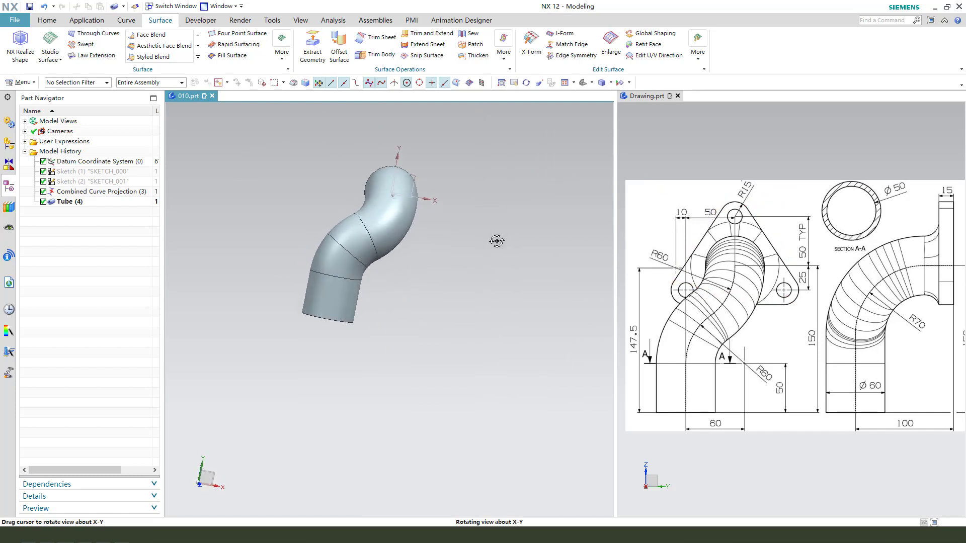
Sketch a closed triangle with Profile on the pipe end plane for the flange outline
{"action": "left_click", "coordinate": [48, 20]}
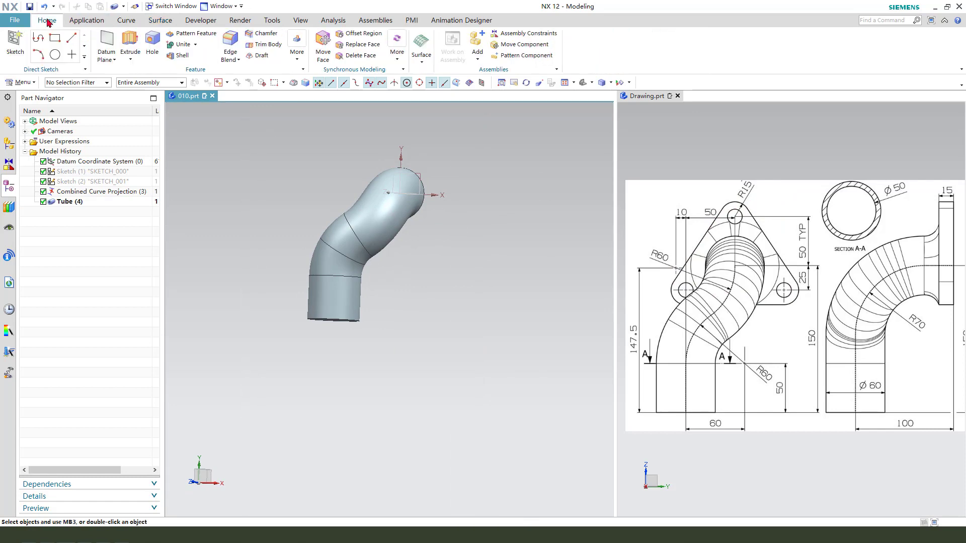
{"action": "left_click", "coordinate": [130, 45]}
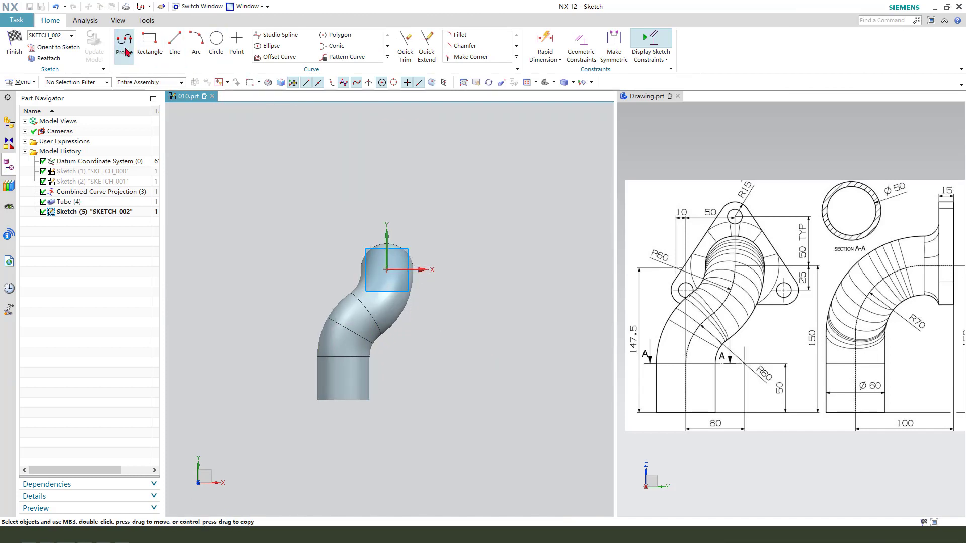
{"action": "left_click", "coordinate": [123, 39]}
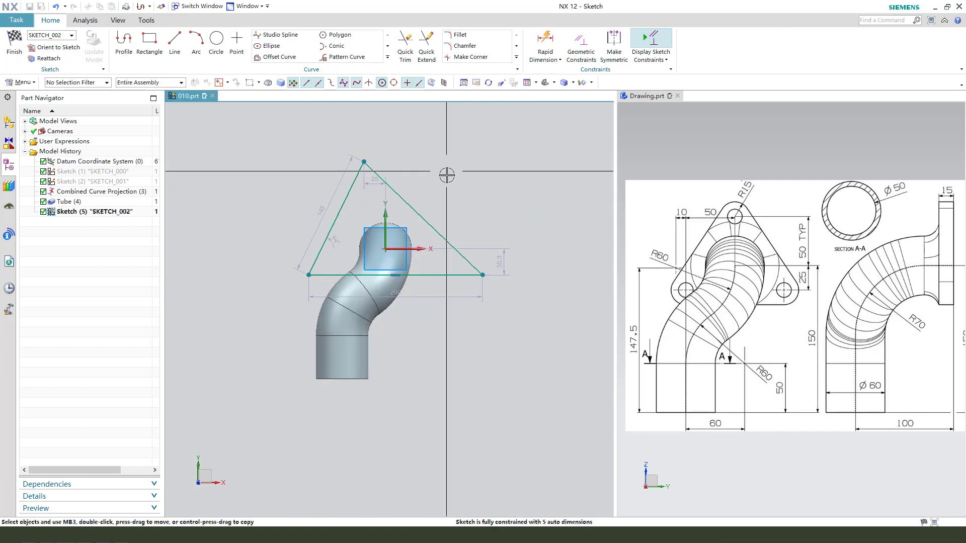
{"action": "left_click", "coordinate": [364, 203]}
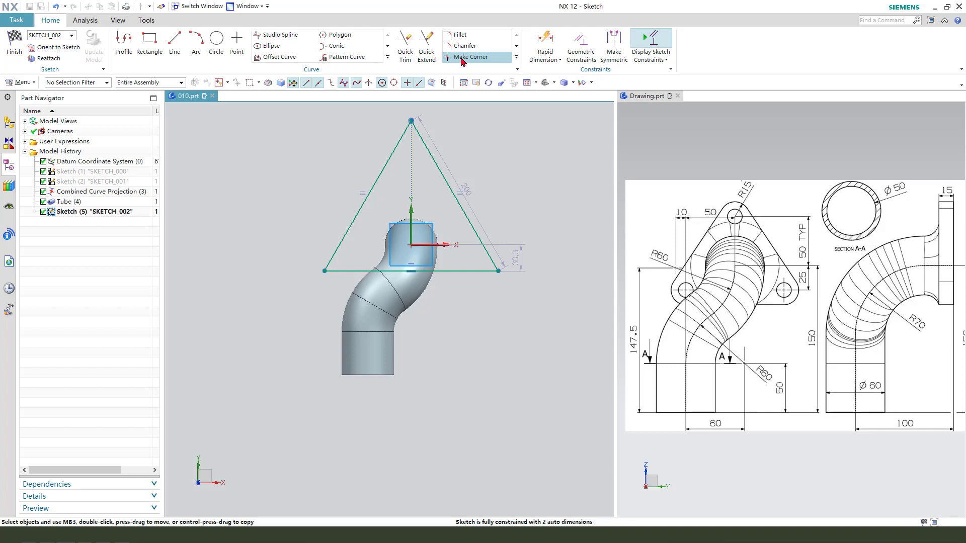
Fillet the three triangle corners and constrain the fillet arcs to Equal Radius
{"action": "left_click", "coordinate": [458, 35]}
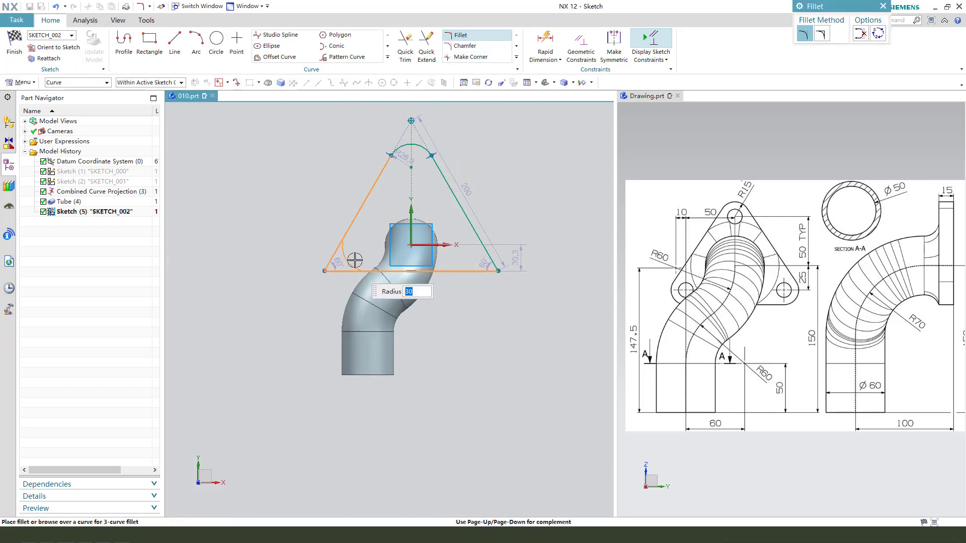
{"action": "mouse_move", "coordinate": [519, 225]}
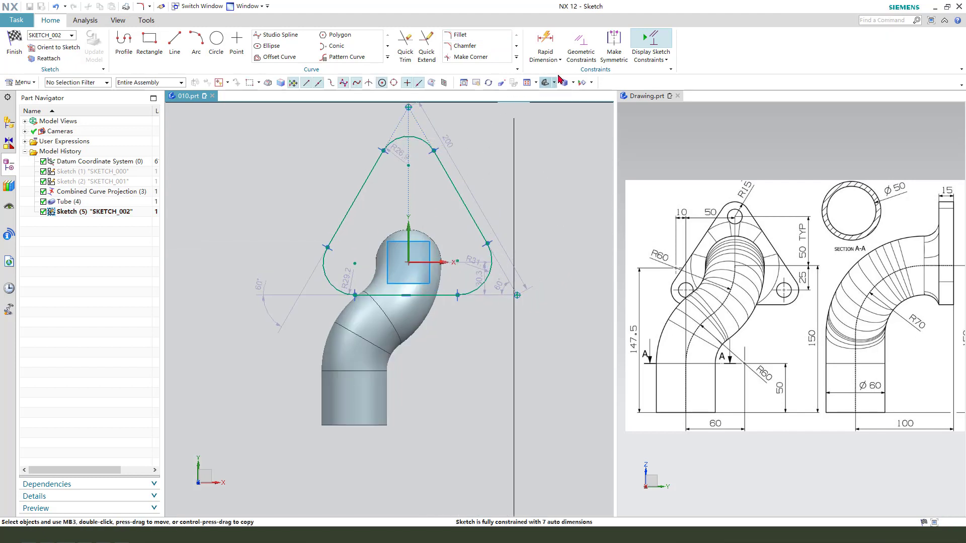
{"action": "left_click", "coordinate": [579, 46]}
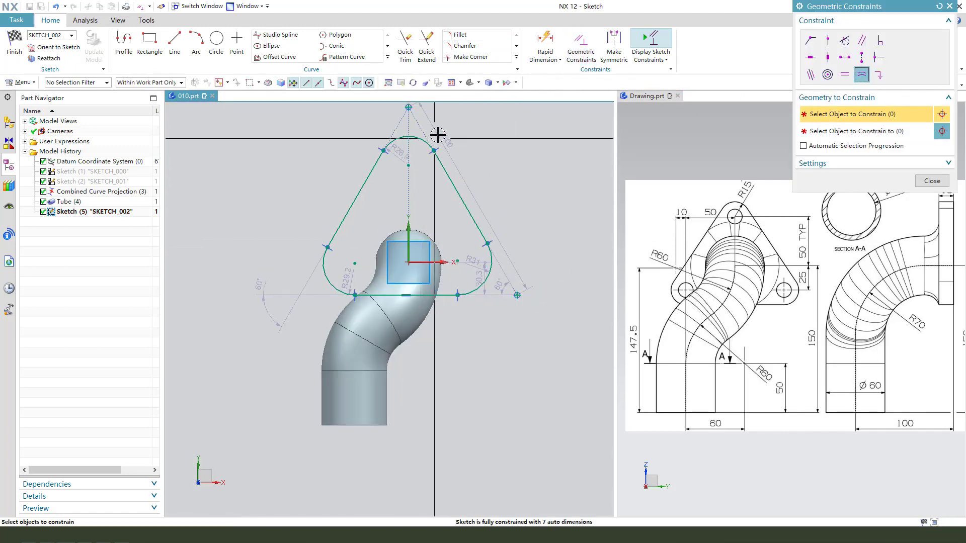
{"action": "left_click", "coordinate": [487, 271]}
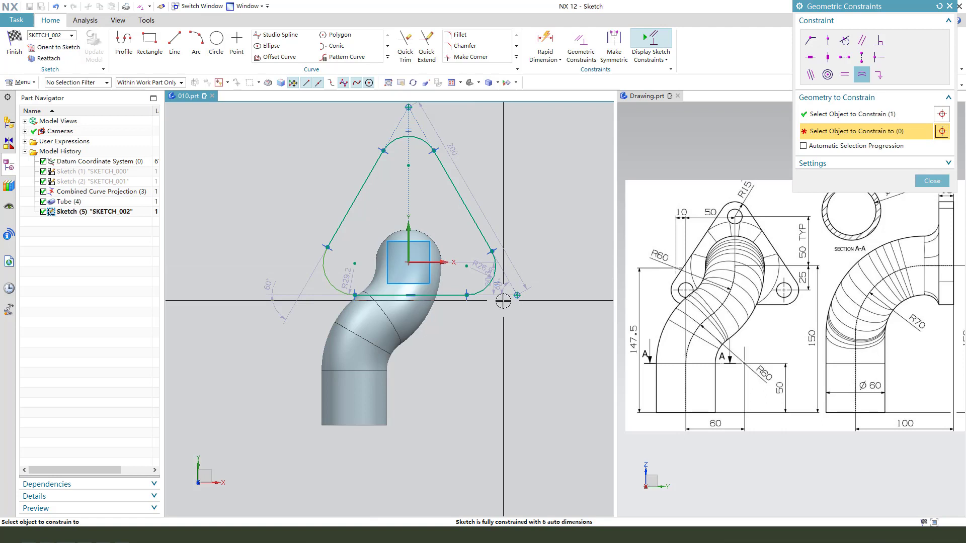
{"action": "left_click", "coordinate": [932, 180]}
{"action": "type", "text": "1"}
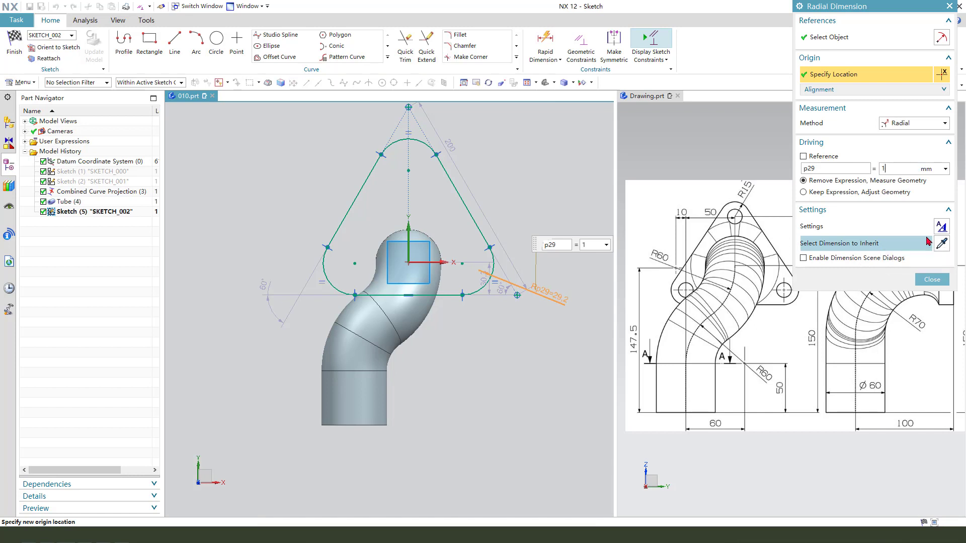
Set the corner fillet radius to 15, add a 50 mm Rapid Dimension, and start the lower-corner 25 mm dimension
{"action": "left_click", "coordinate": [932, 278]}
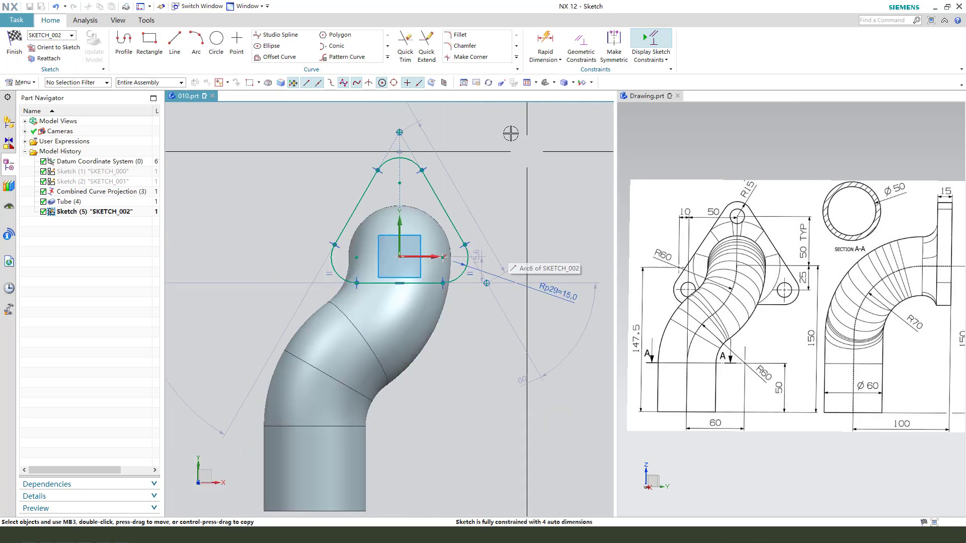
{"action": "mouse_move", "coordinate": [470, 143]}
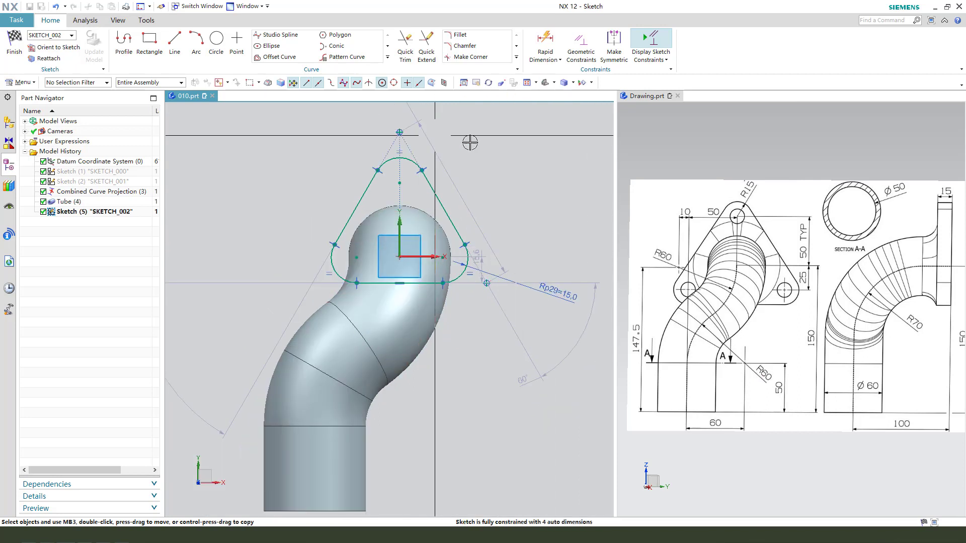
{"action": "left_click", "coordinate": [545, 46]}
{"action": "type", "text": "5"}
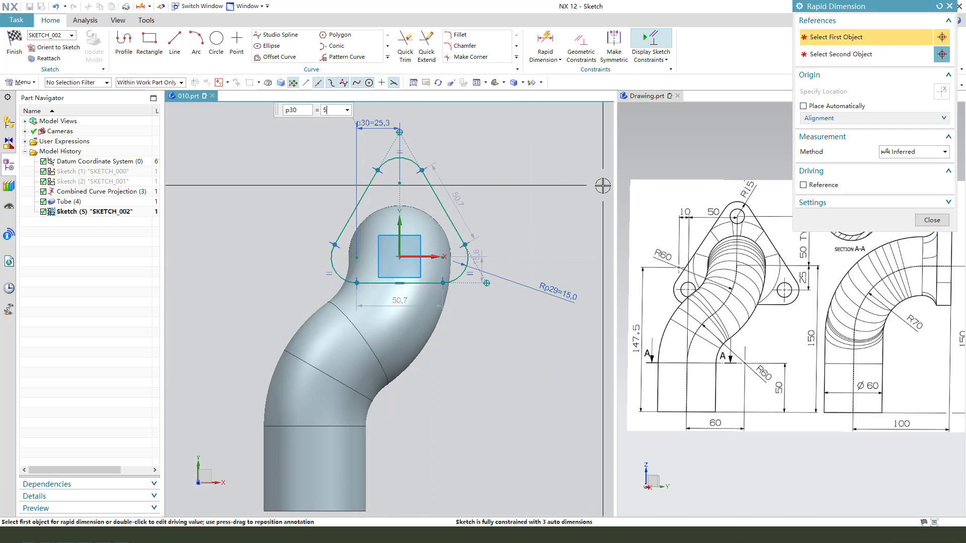
{"action": "key", "text": "Return"}
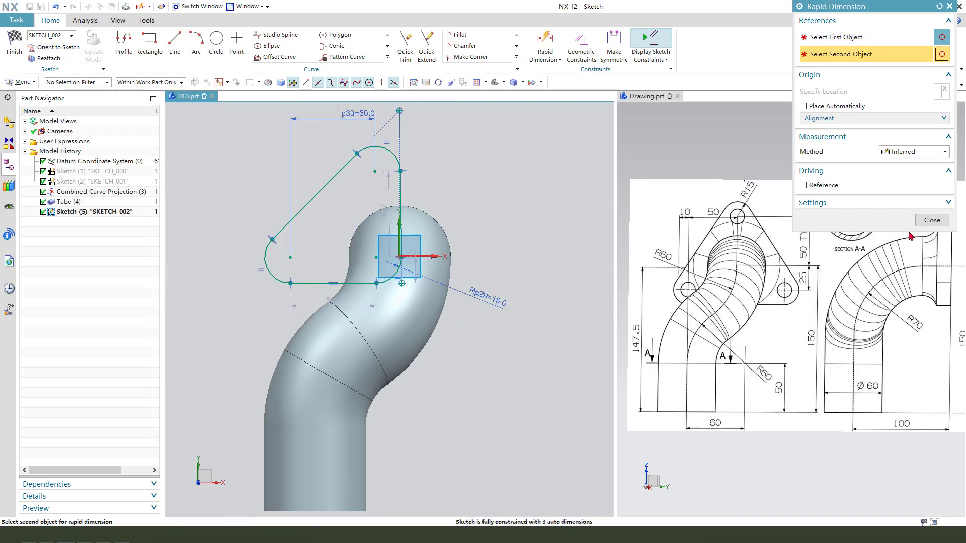
{"action": "left_click", "coordinate": [931, 220]}
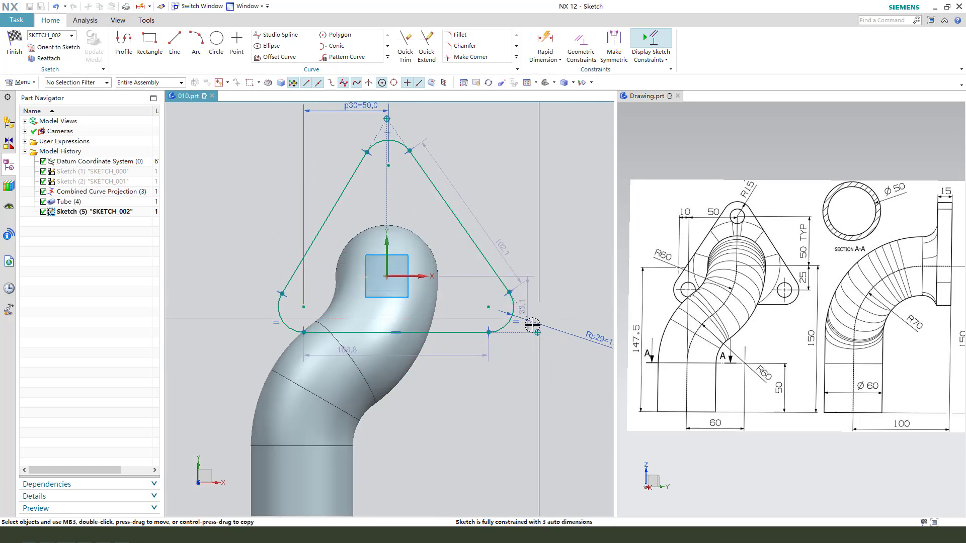
{"action": "mouse_move", "coordinate": [389, 167]}
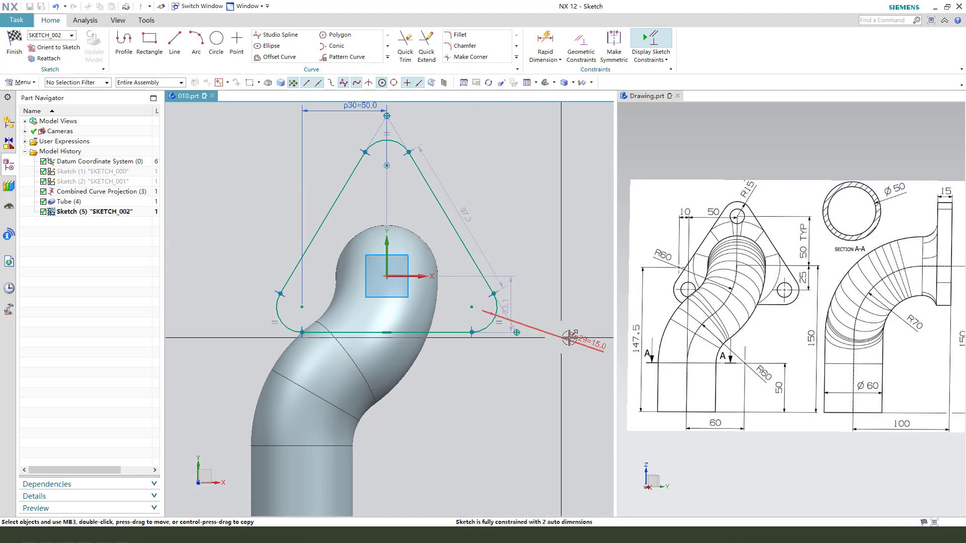
{"action": "mouse_move", "coordinate": [466, 308]}
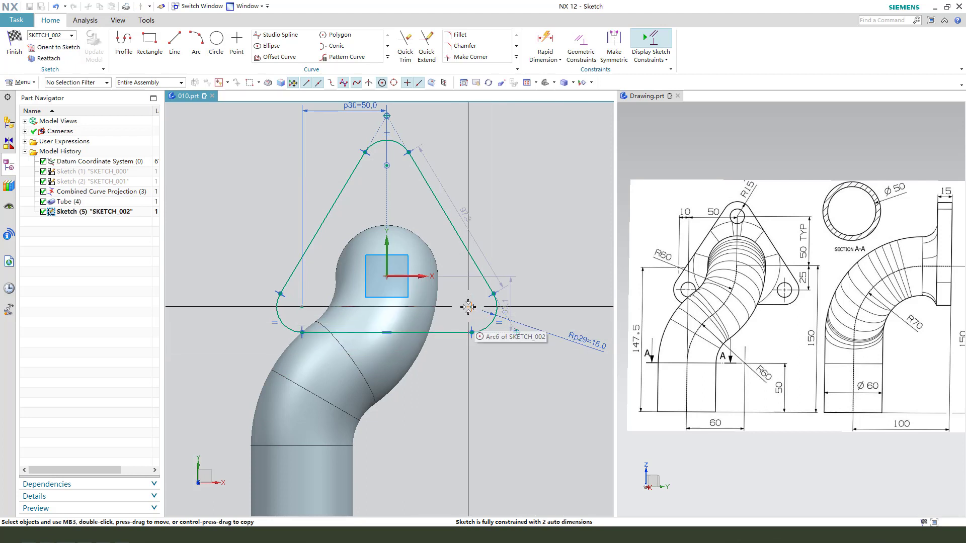
{"action": "left_click", "coordinate": [487, 302]}
{"action": "type", "text": "25"}
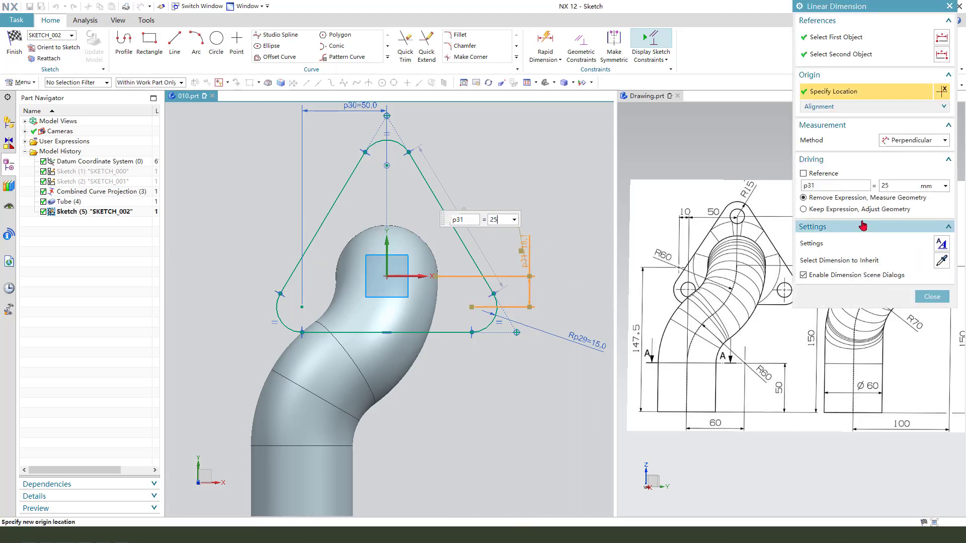
Place the p31=25 and p32=50 vertical dimensions with Keep Expression, fully constraining the flange sketch
{"action": "left_click", "coordinate": [931, 296]}
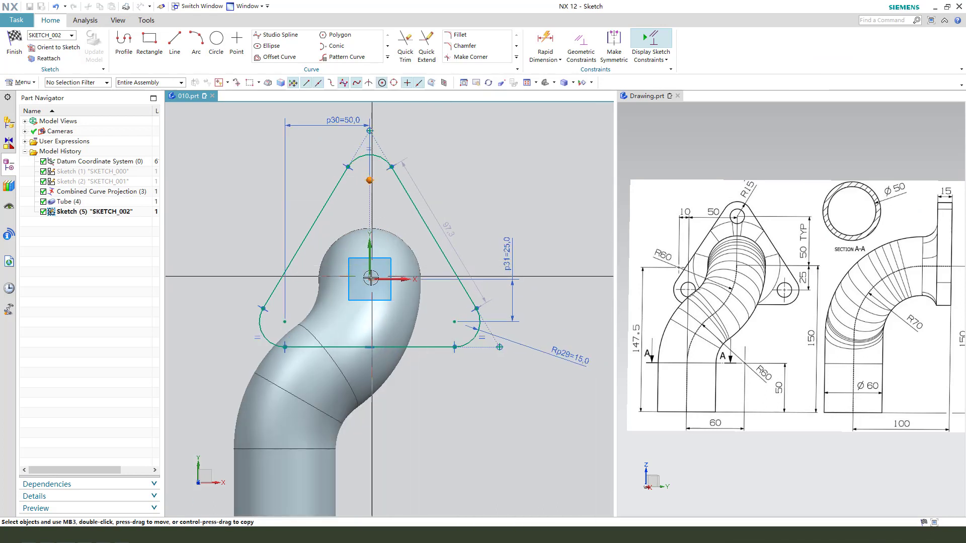
{"action": "mouse_move", "coordinate": [413, 278]}
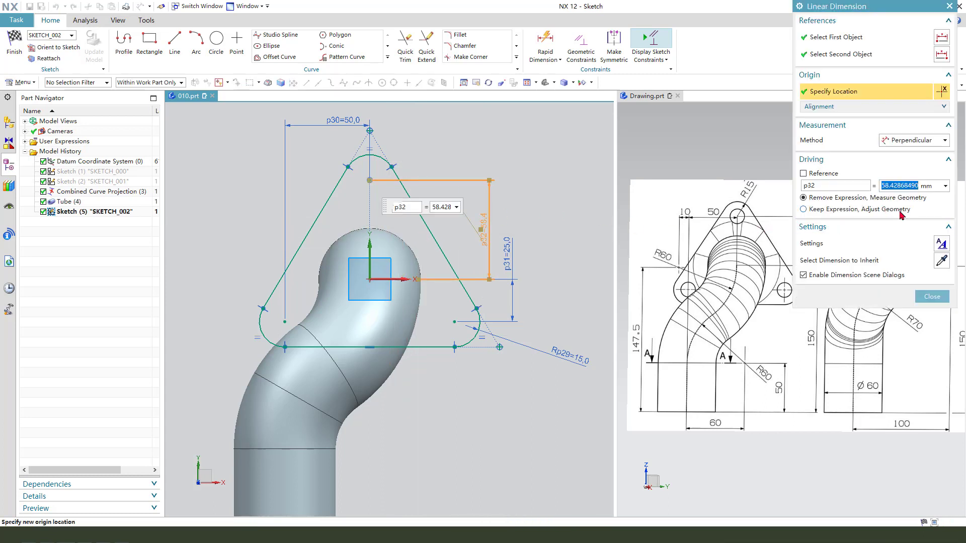
{"action": "left_click", "coordinate": [803, 209]}
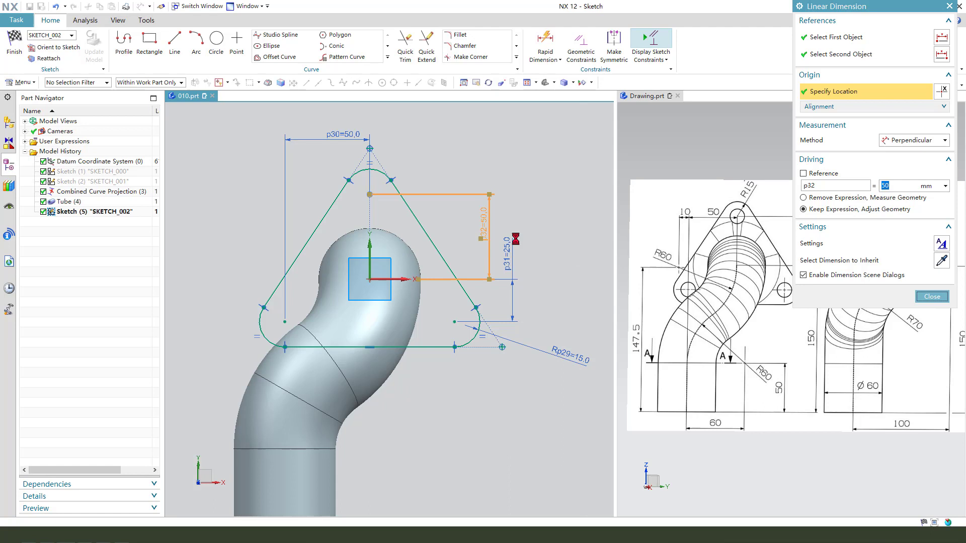
{"action": "left_click", "coordinate": [931, 296]}
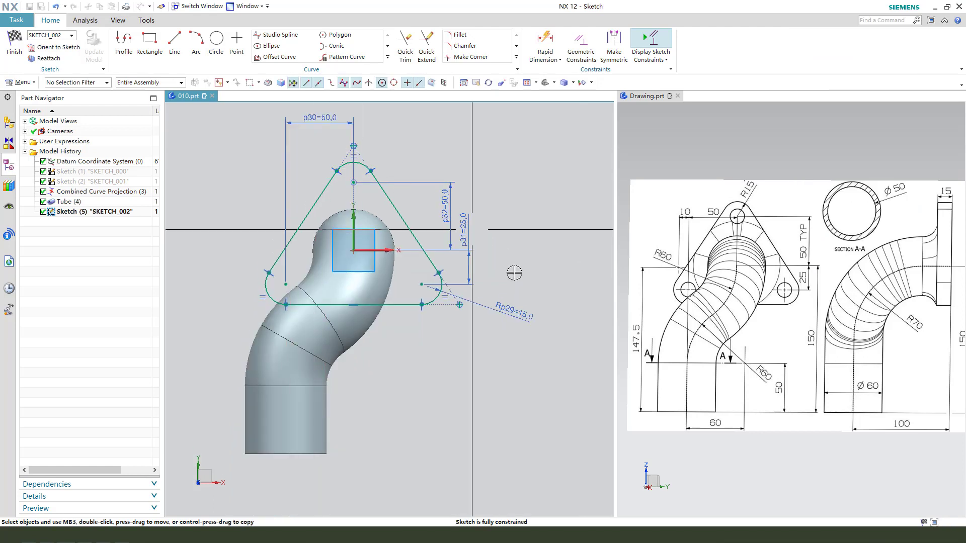
{"action": "mouse_move", "coordinate": [530, 212]}
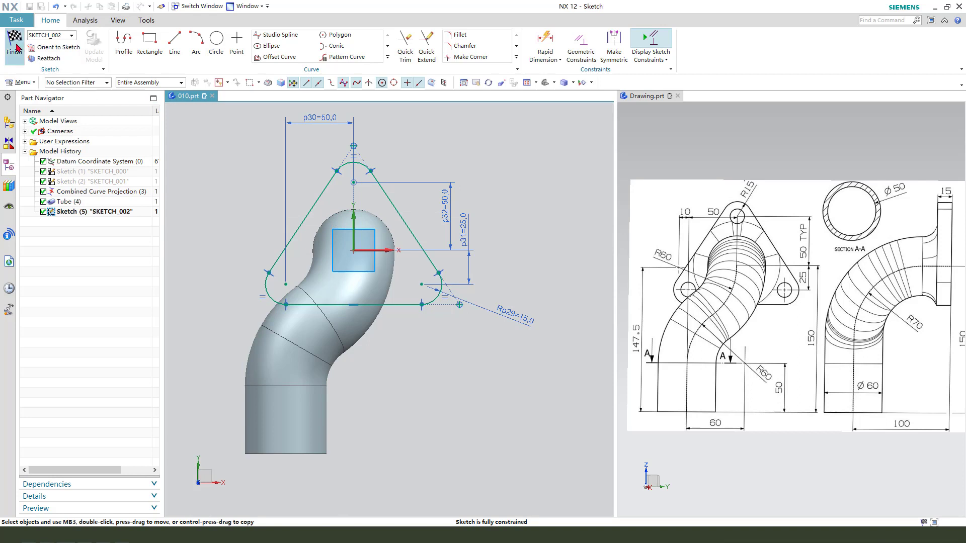
Finish the sketch and extrude the flange 15 mm with Boolean Unite to the bent tube
{"action": "left_click", "coordinate": [14, 44]}
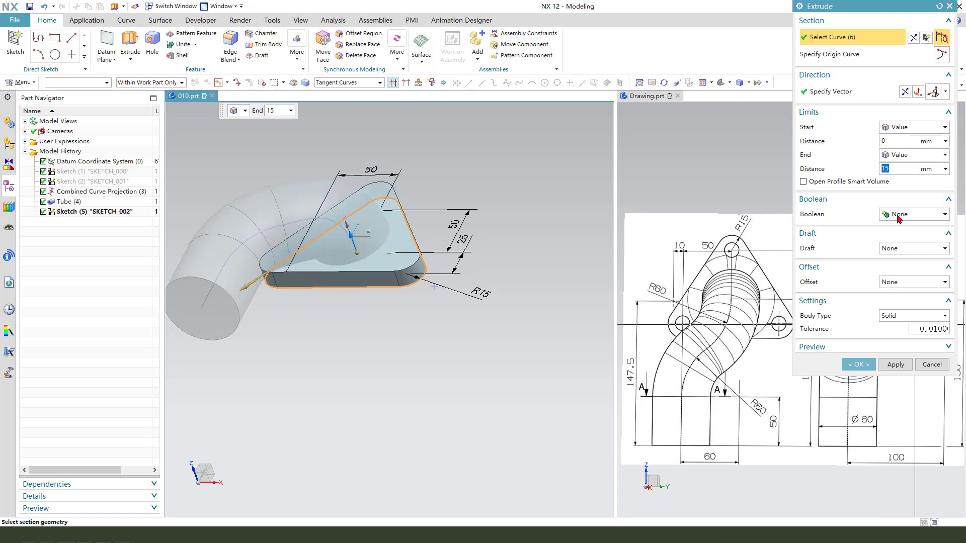
{"action": "left_click", "coordinate": [914, 214]}
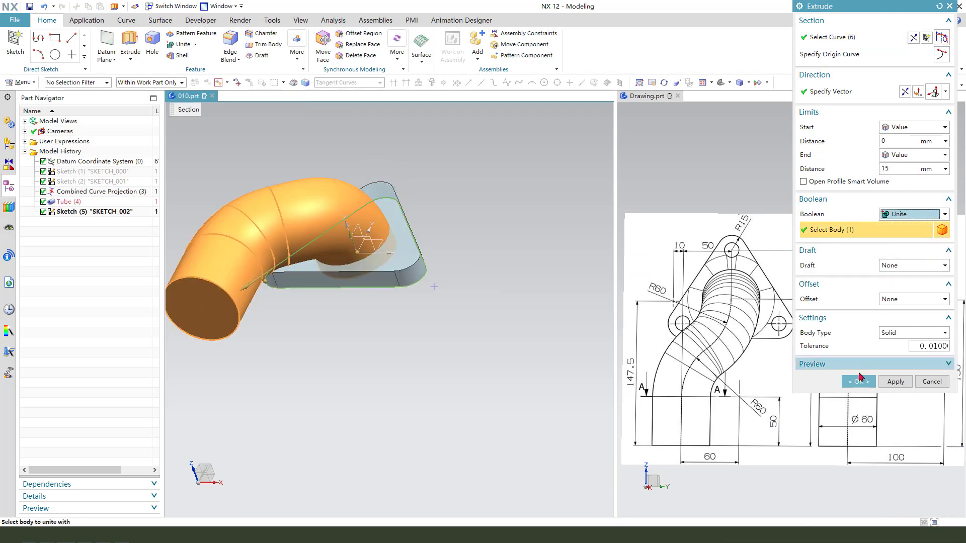
{"action": "left_click", "coordinate": [857, 382]}
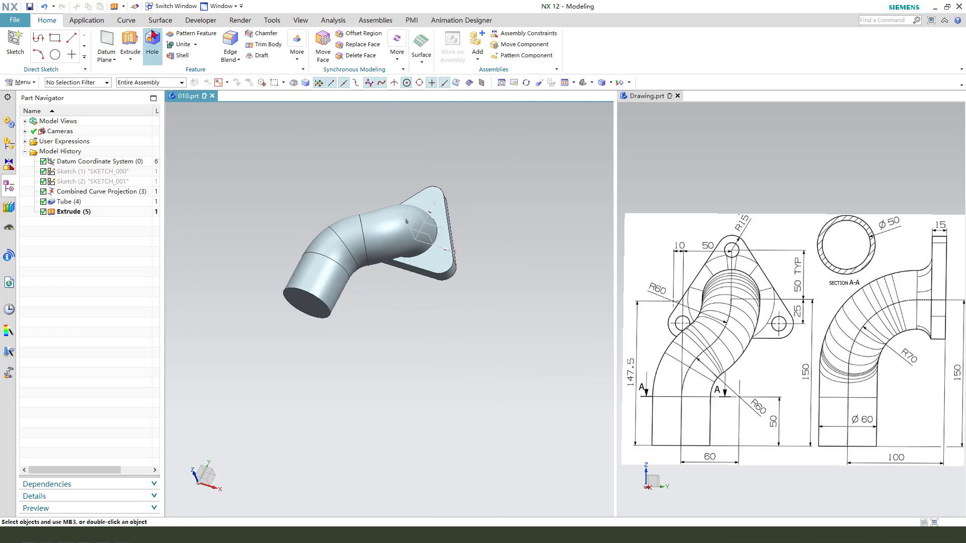
Create a 50 mm outer-diameter Tube along the centreline with Boolean Subtract to hollow the pipe
{"action": "left_click", "coordinate": [159, 20]}
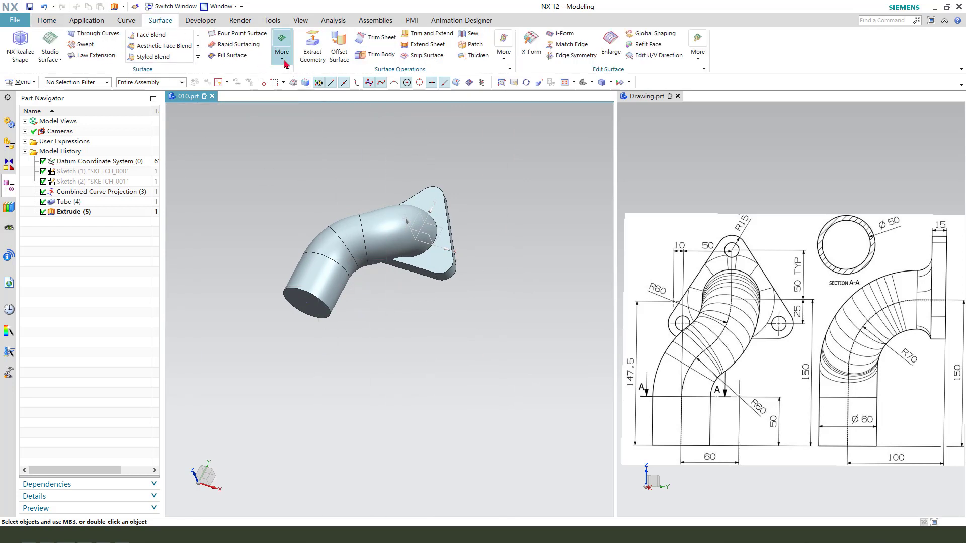
{"action": "left_click", "coordinate": [282, 44]}
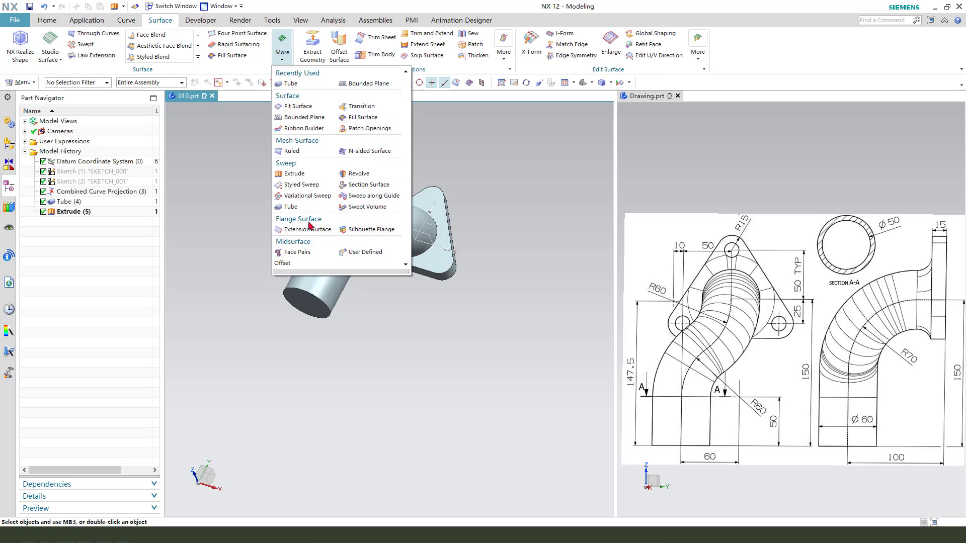
{"action": "left_click", "coordinate": [288, 206]}
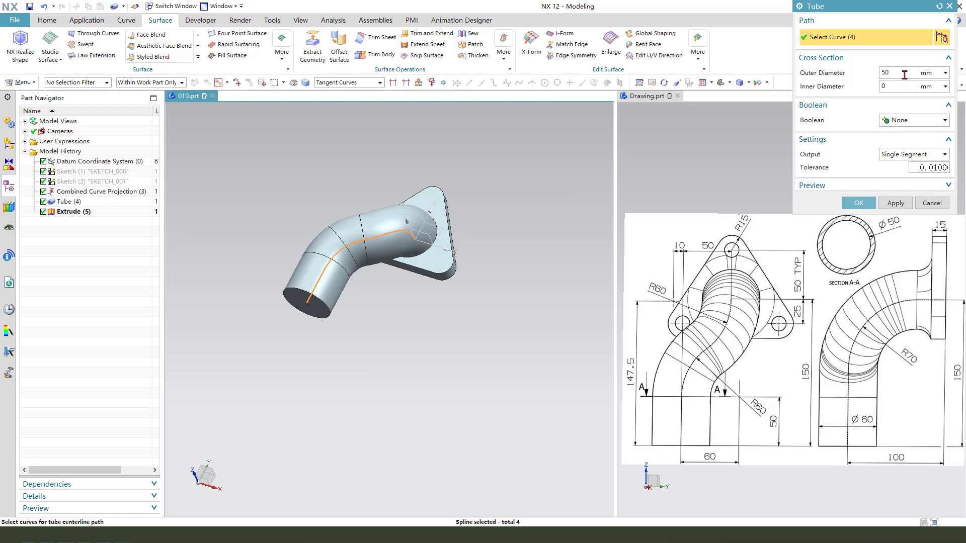
{"action": "left_click", "coordinate": [946, 119]}
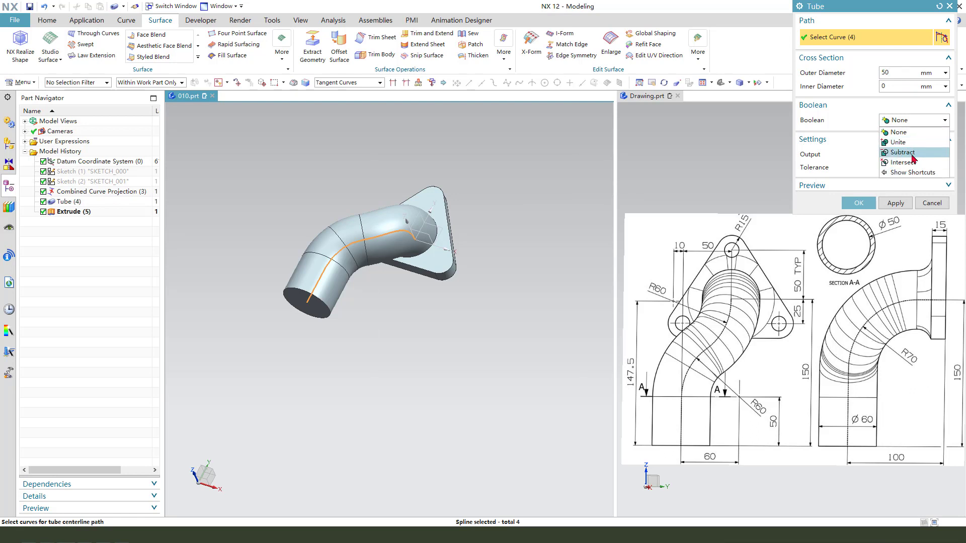
{"action": "left_click", "coordinate": [903, 152]}
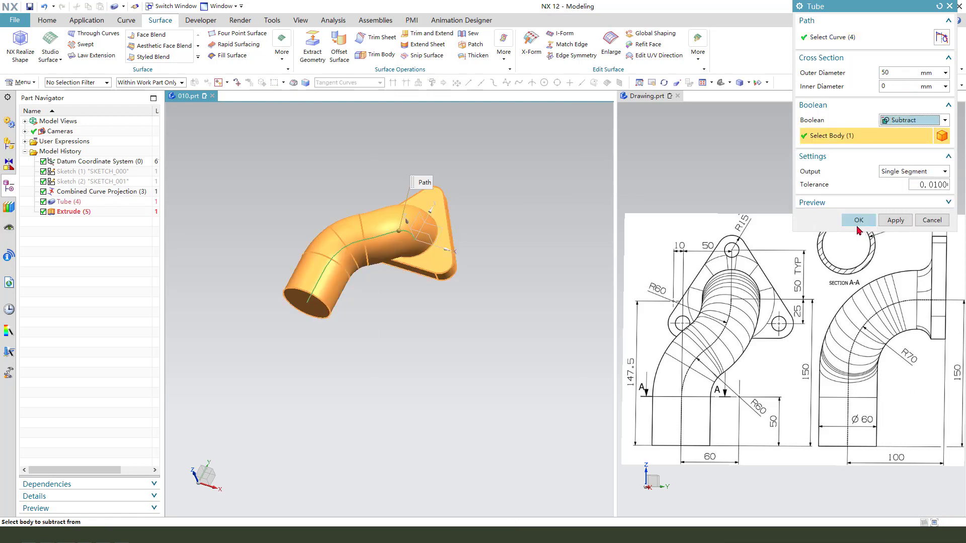
{"action": "left_click", "coordinate": [858, 220]}
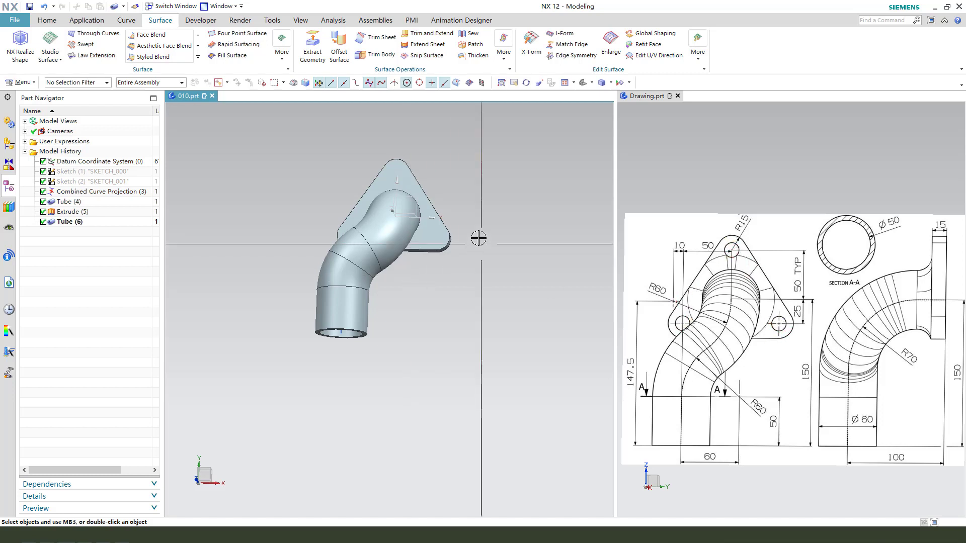
Add Through Body subtracted holes at the three flange corner centres, then re-confirm Simple Hole (7)
{"action": "left_click", "coordinate": [46, 20]}
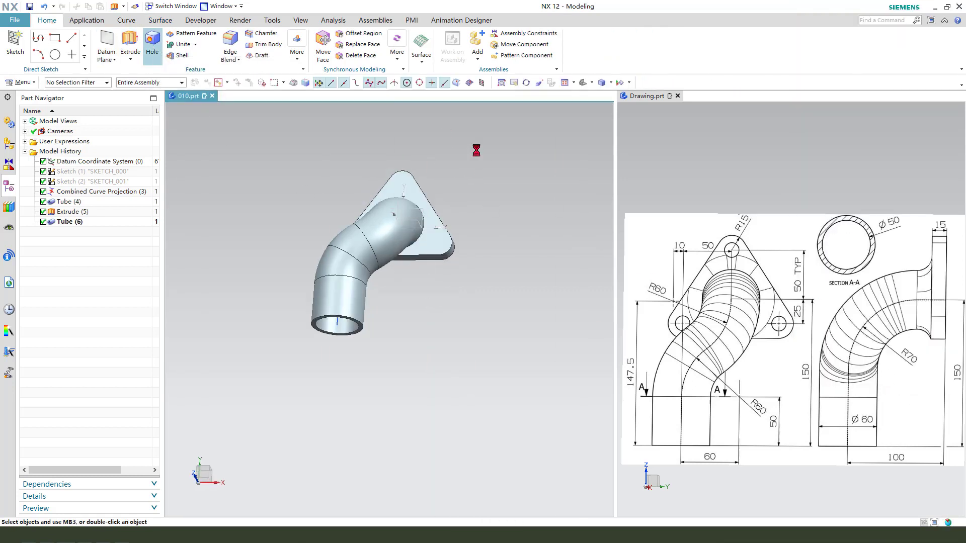
{"action": "left_click", "coordinate": [152, 42]}
{"action": "type", "text": "2"}
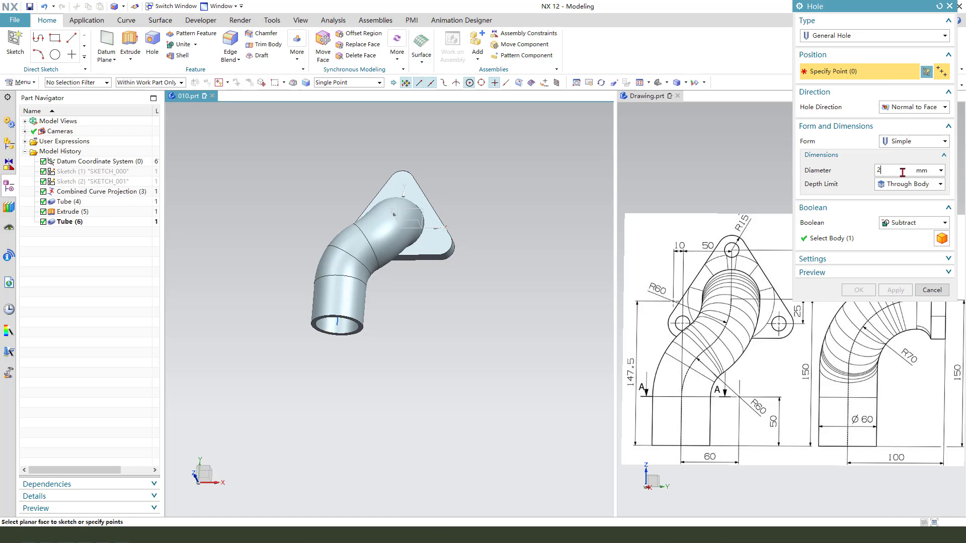
{"action": "type", "text": "0"}
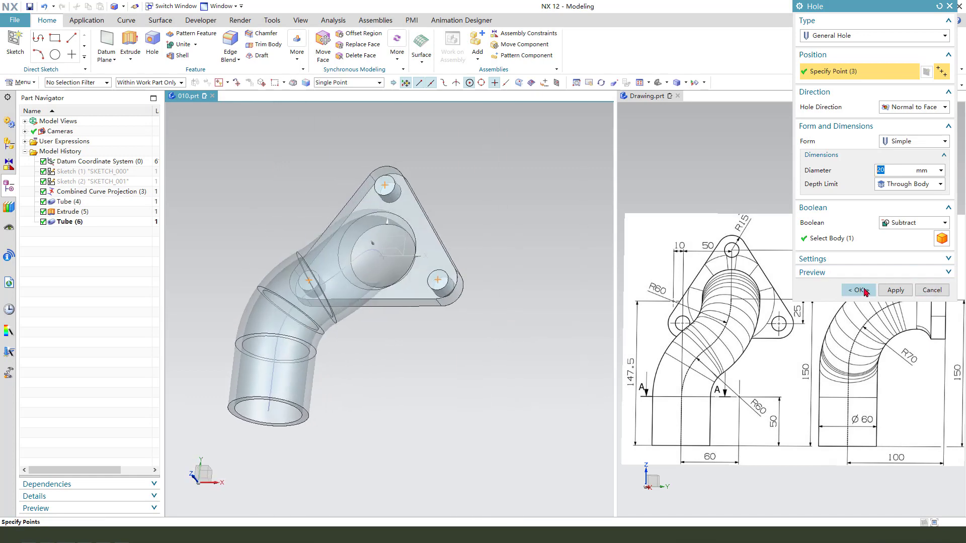
{"action": "left_click", "coordinate": [858, 290]}
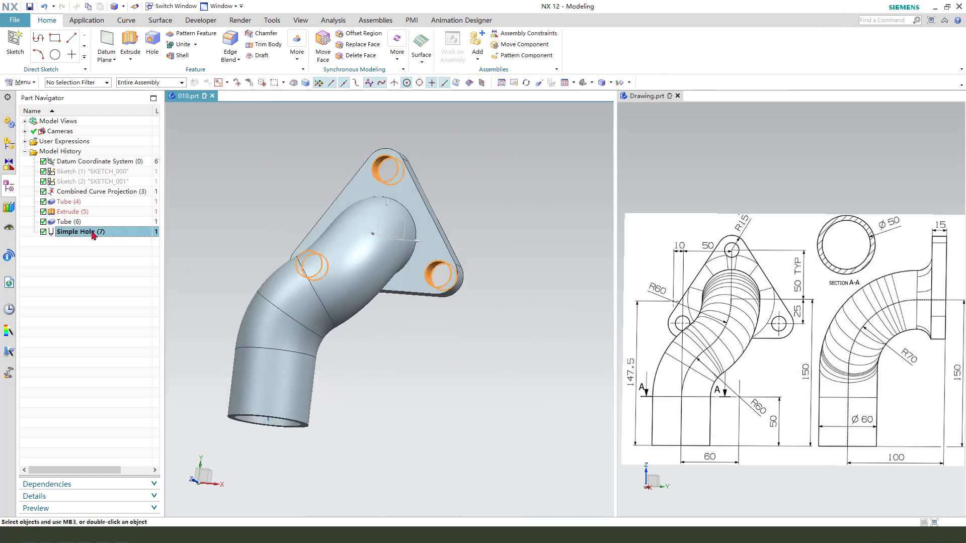
{"action": "double_click", "coordinate": [76, 232]}
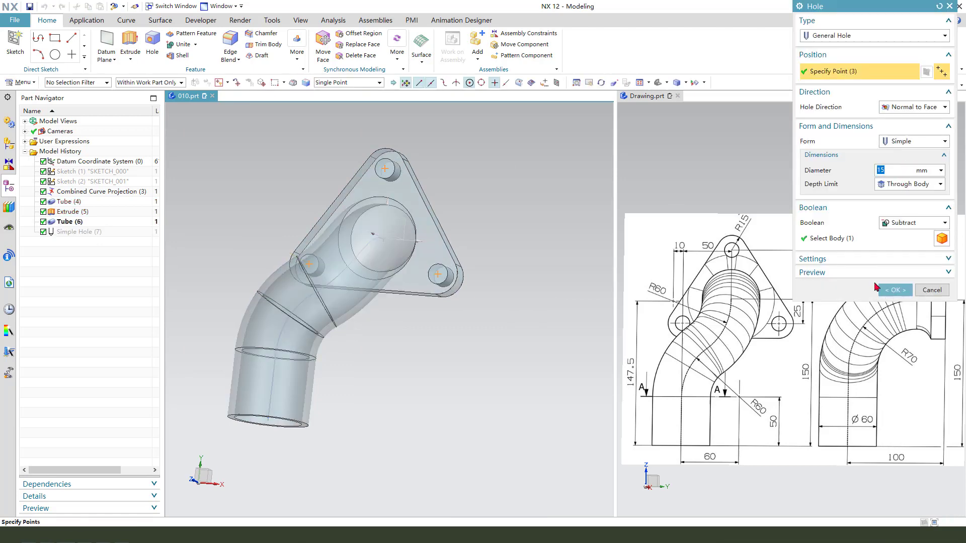
{"action": "left_click", "coordinate": [893, 289]}
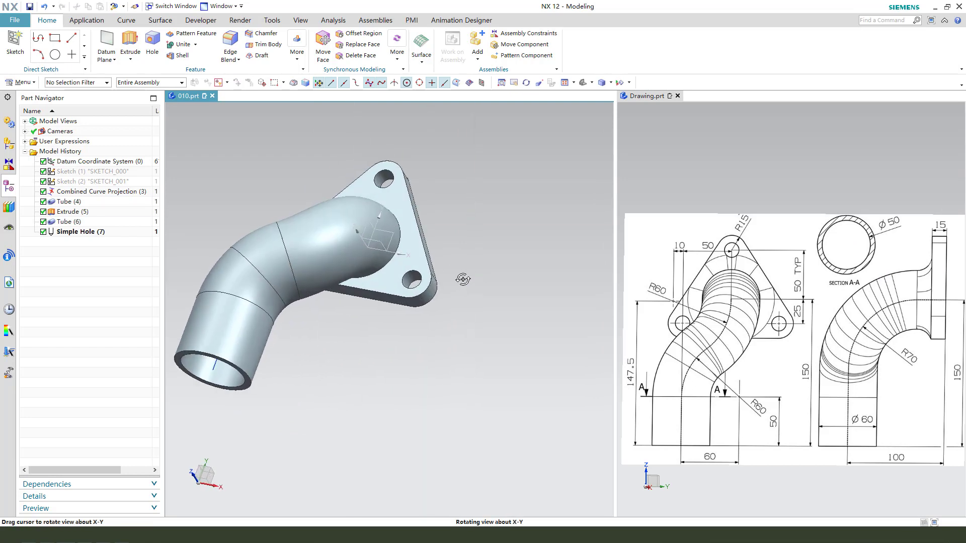
Edge Blend the pipe–flange edge and the bore edge with radius 5
{"action": "left_click", "coordinate": [230, 45]}
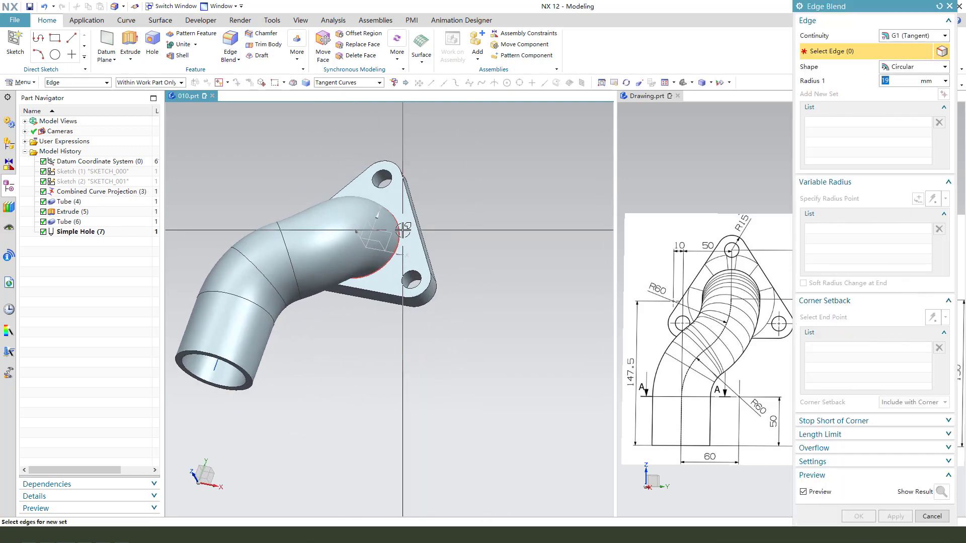
{"action": "left_click", "coordinate": [382, 252]}
{"action": "type", "text": "3"}
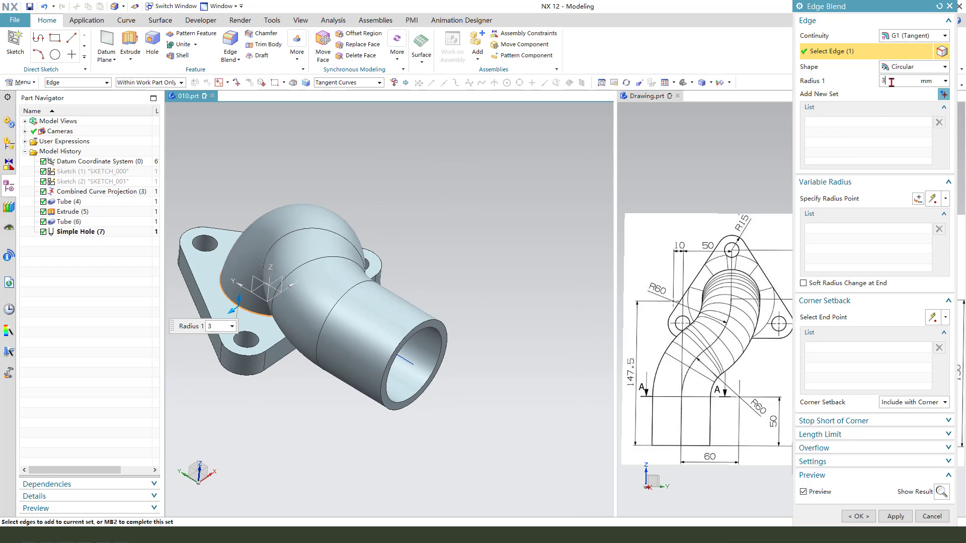
{"action": "type", "text": "5"}
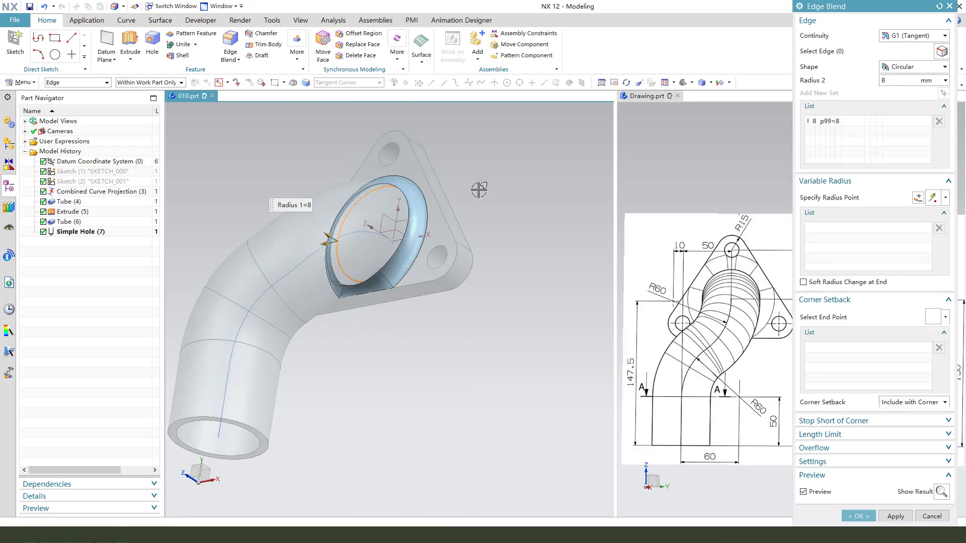
{"action": "left_click", "coordinate": [857, 515]}
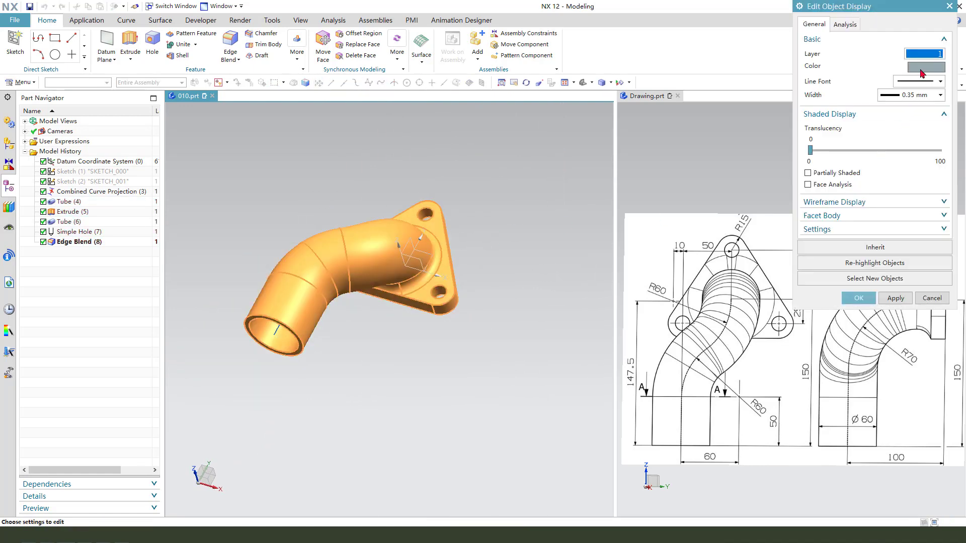
Set the solid body's display colour to Yellow in Edit Object Display
{"action": "left_click", "coordinate": [923, 67]}
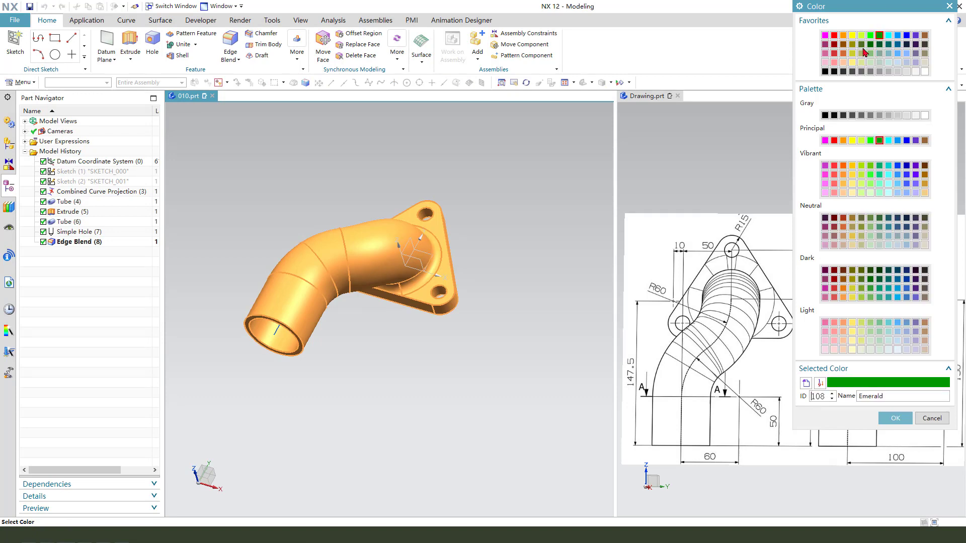
{"action": "left_click", "coordinate": [894, 419]}
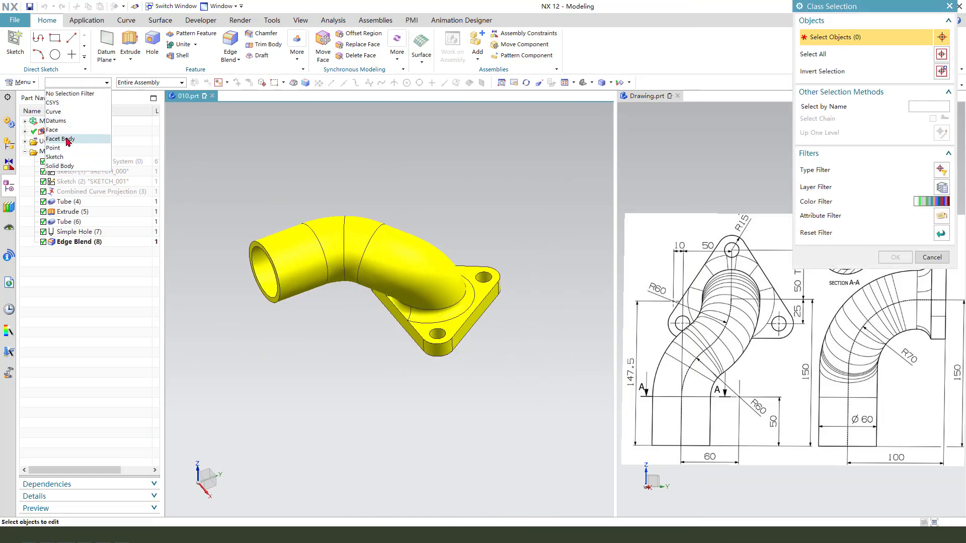
{"action": "left_click", "coordinate": [53, 130]}
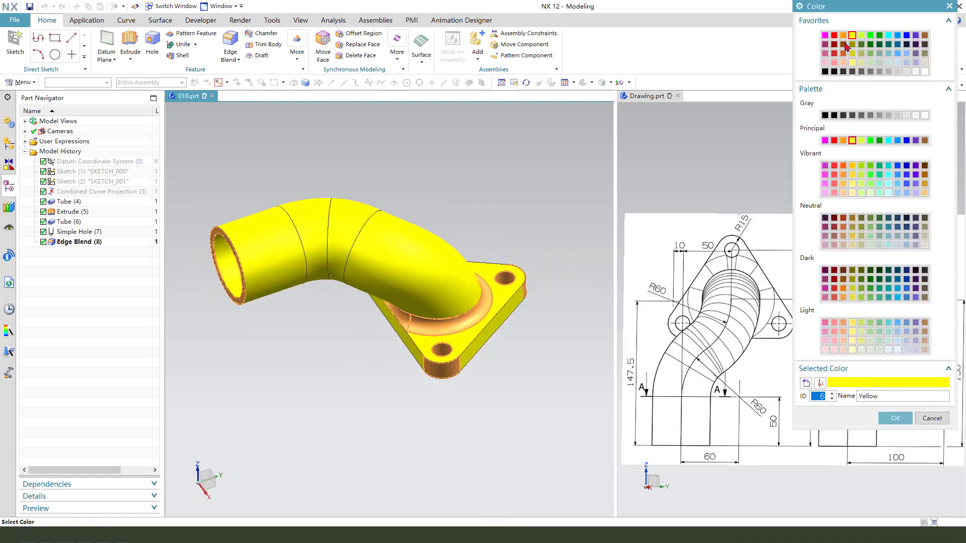
{"action": "left_click", "coordinate": [893, 419]}
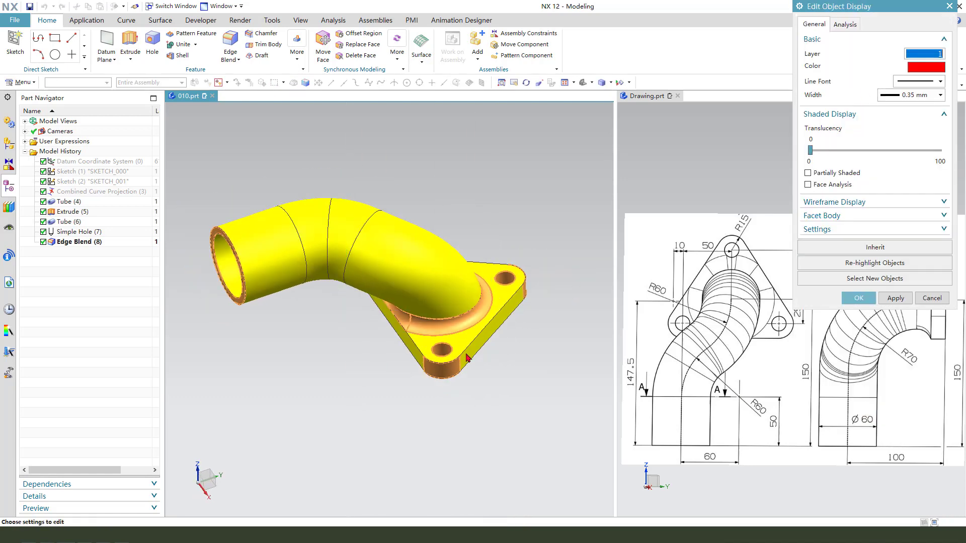